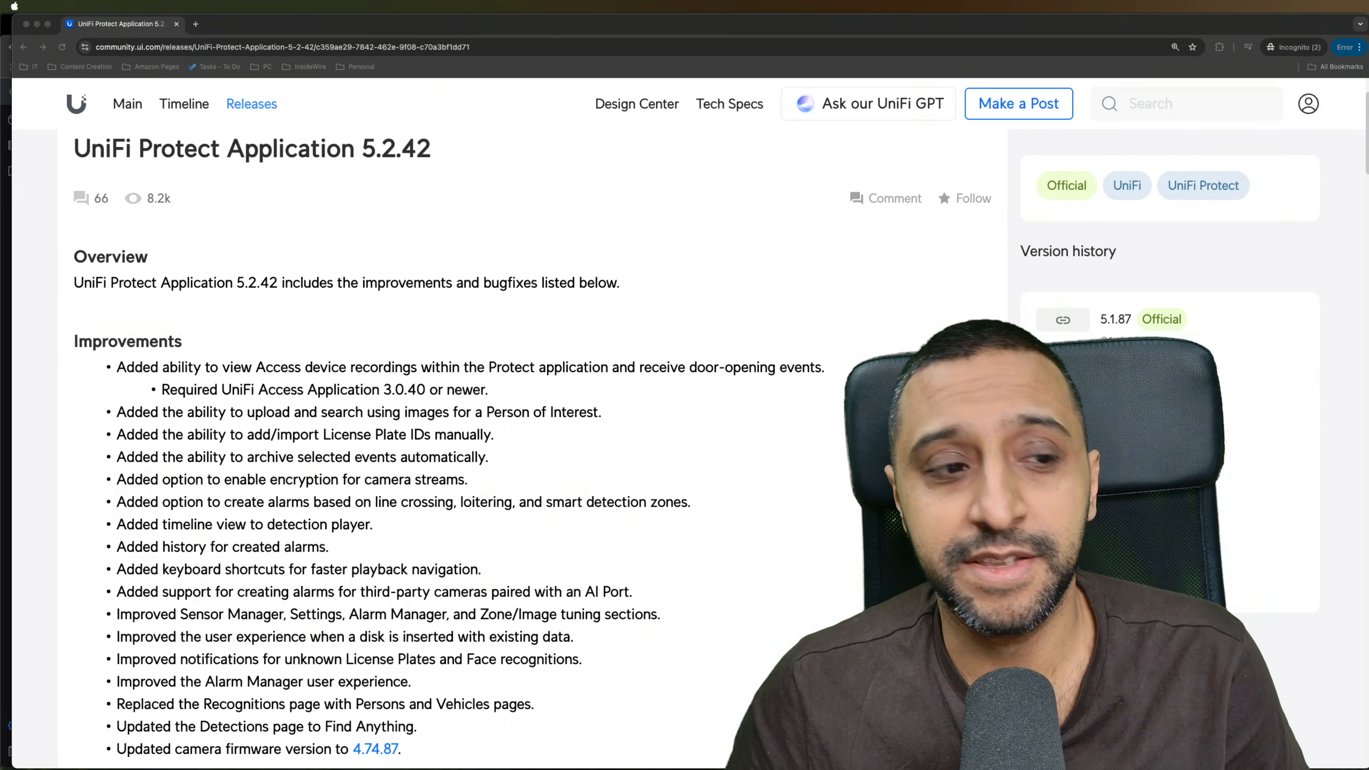
Switch from Access system settings to the Protect device list of cameras and readers.
scroll("down", 3)
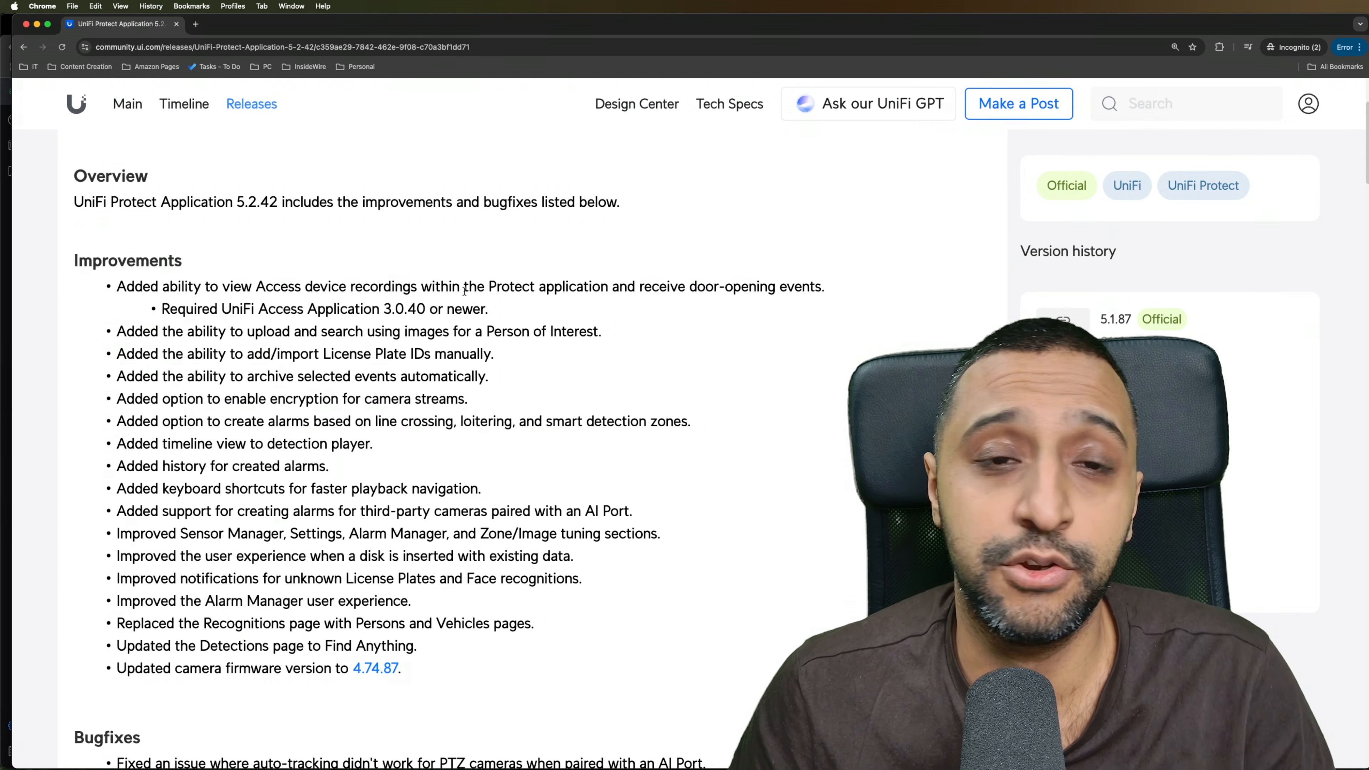
mouse_move(739, 299)
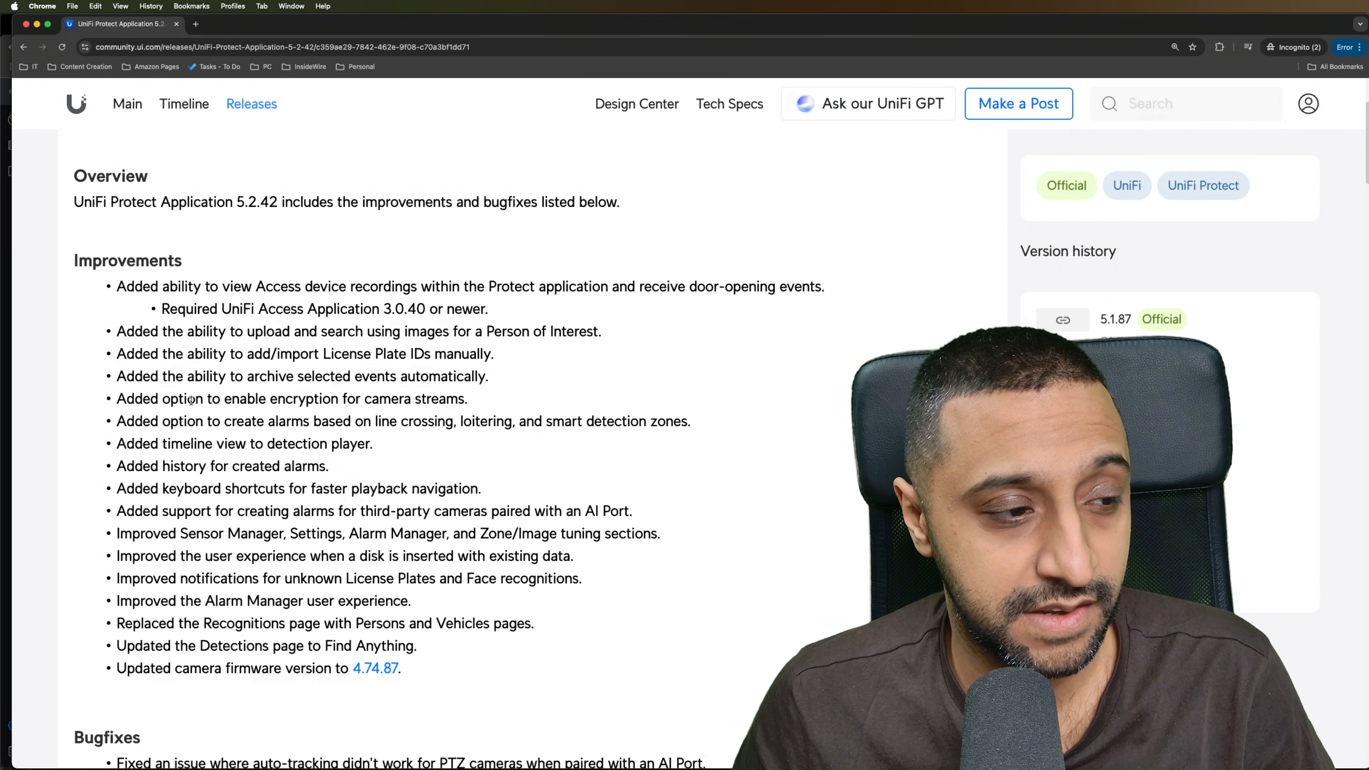
mouse_move(213, 434)
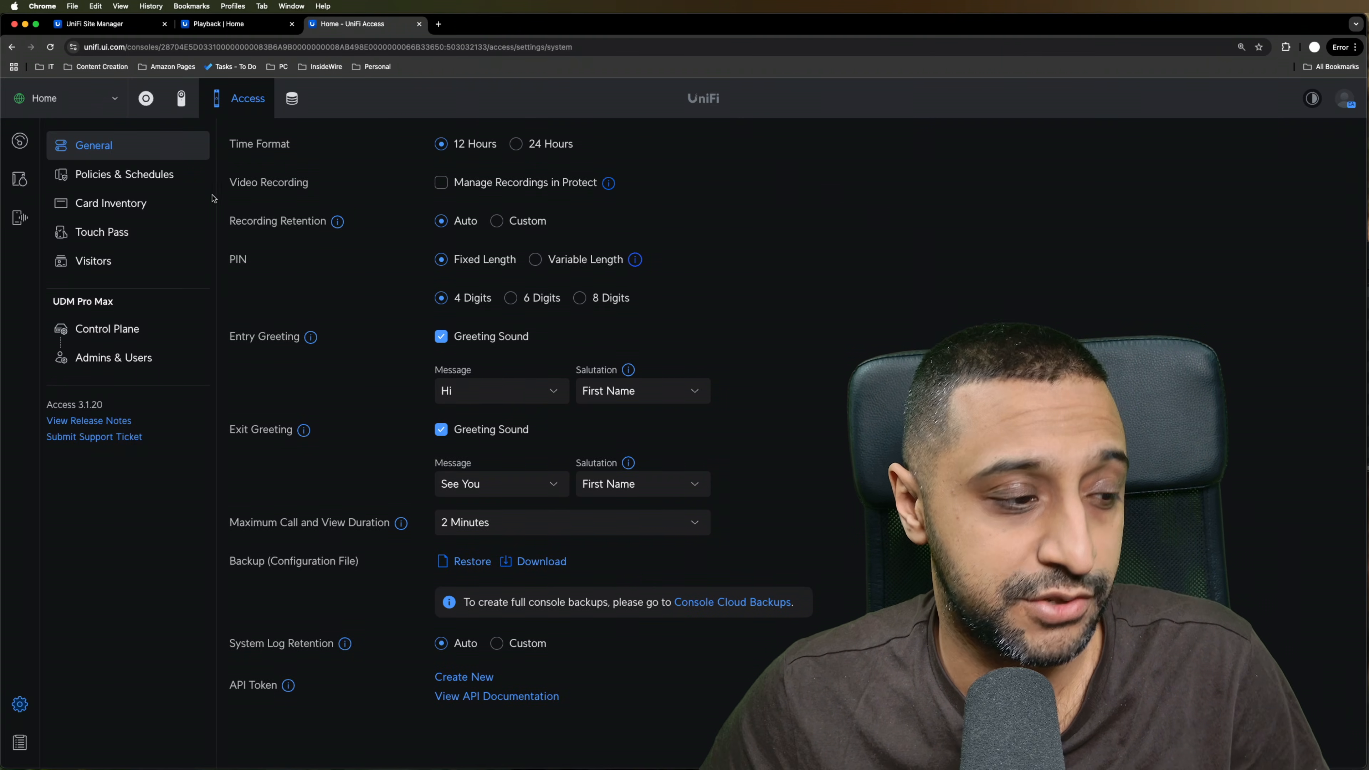
left_click(440, 182)
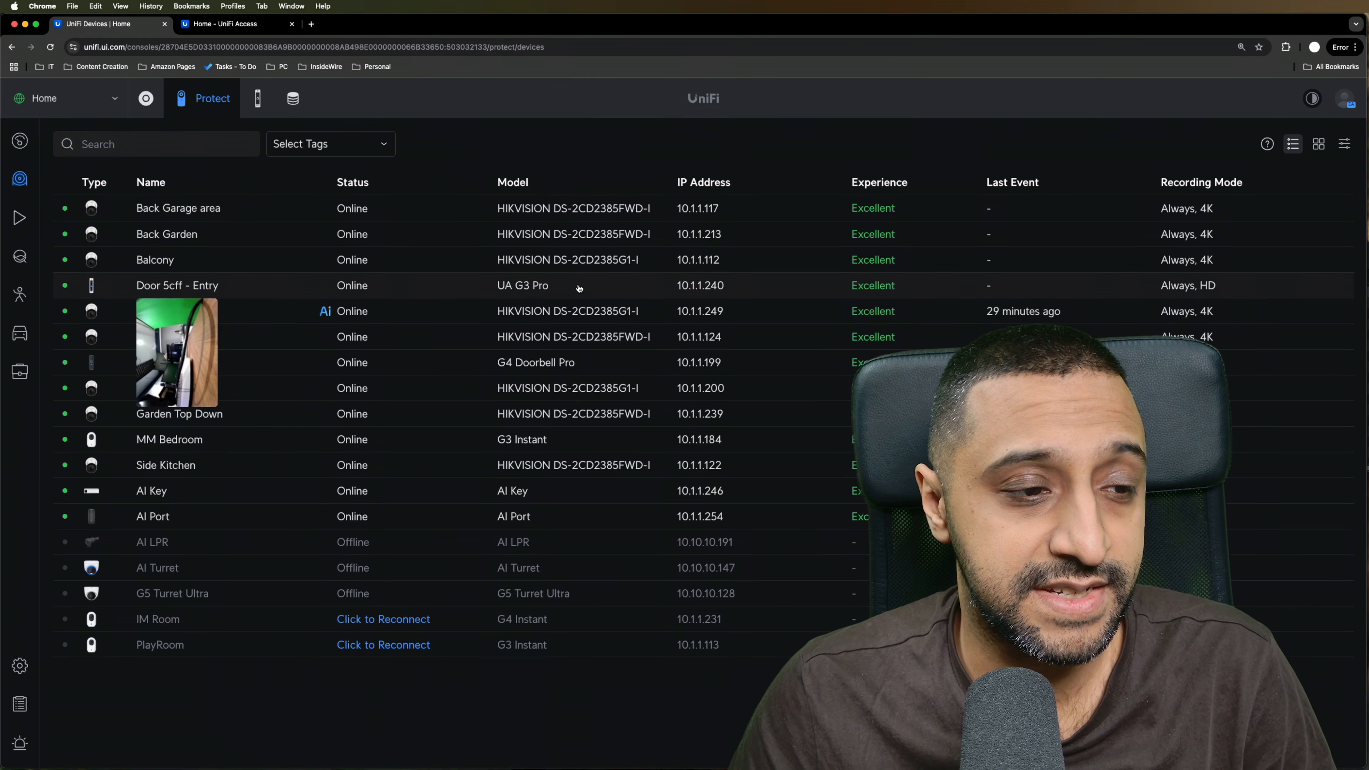
mouse_move(575, 292)
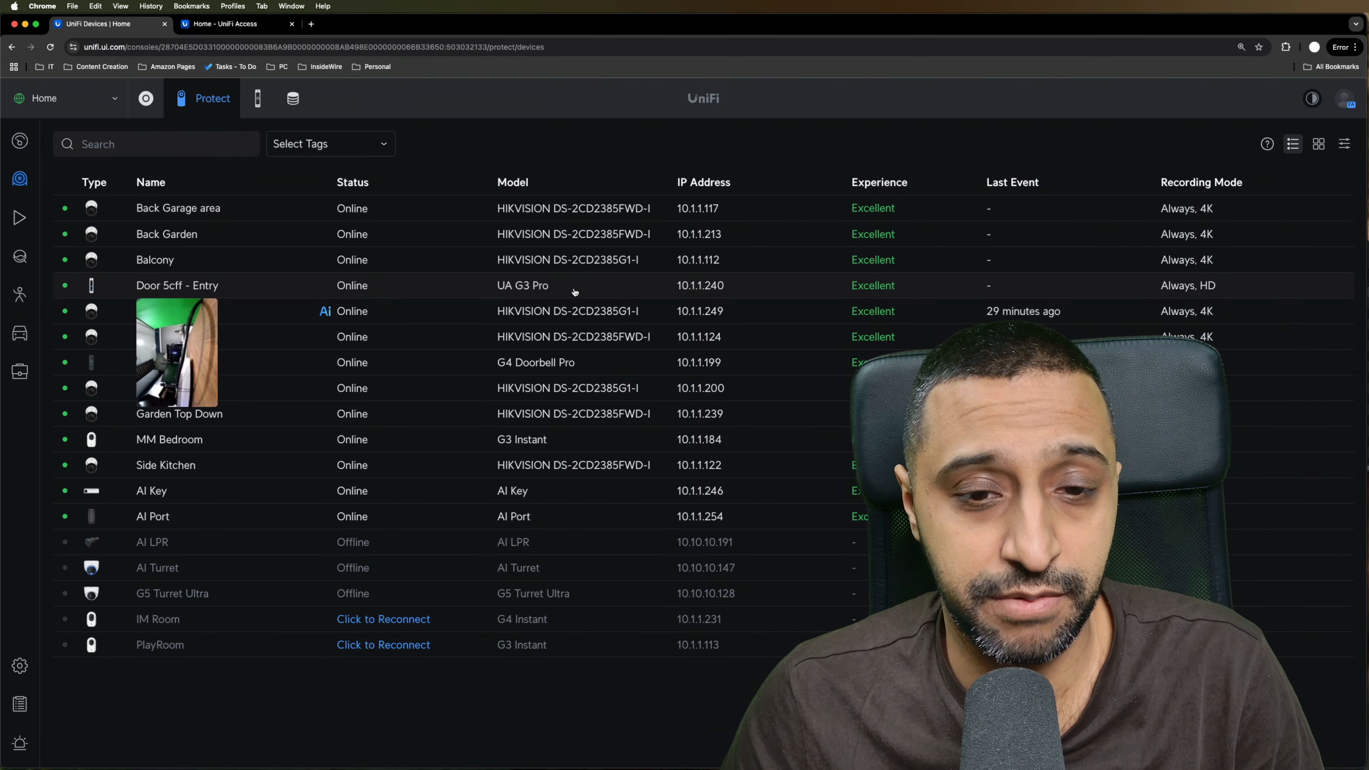
Review Door 5cff - Entry's recording options, then show its general settings with name, tags and RTSP.
left_click(177, 284)
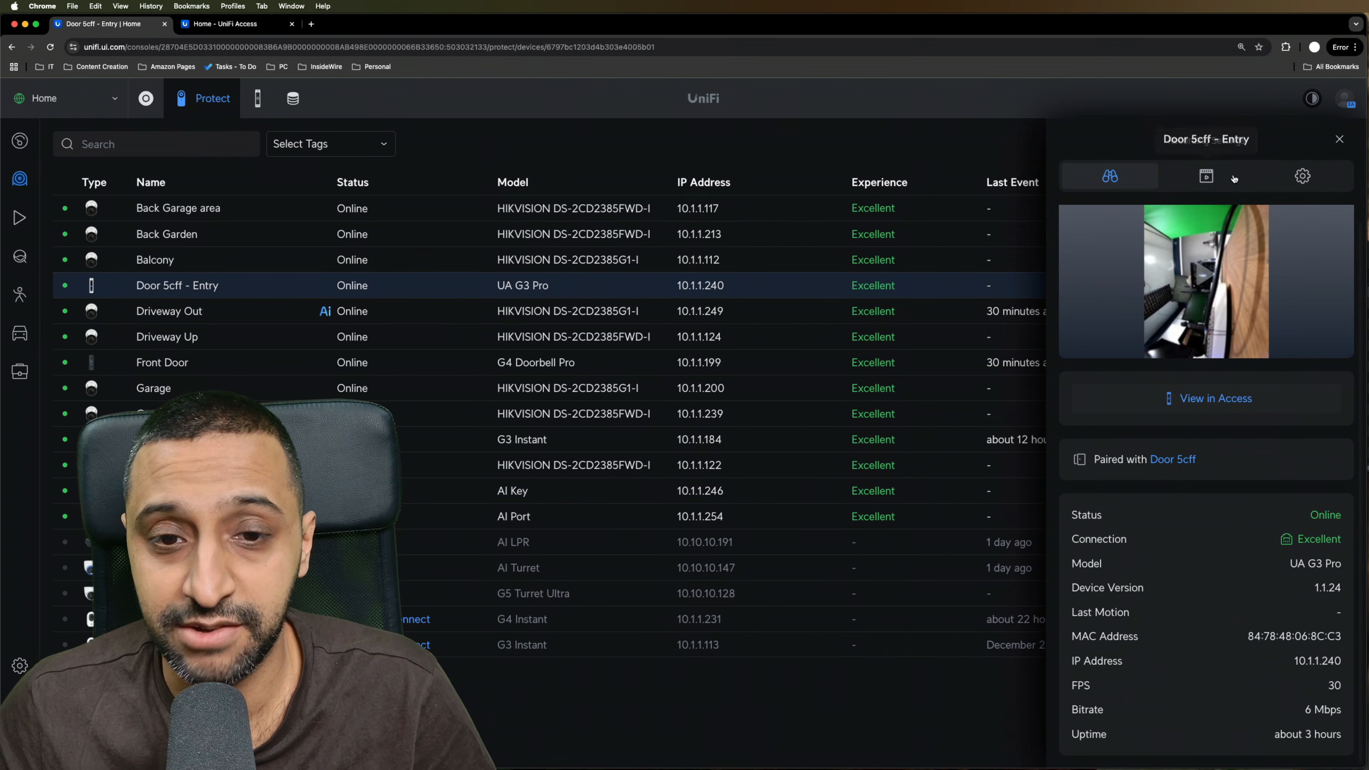
left_click(1206, 176)
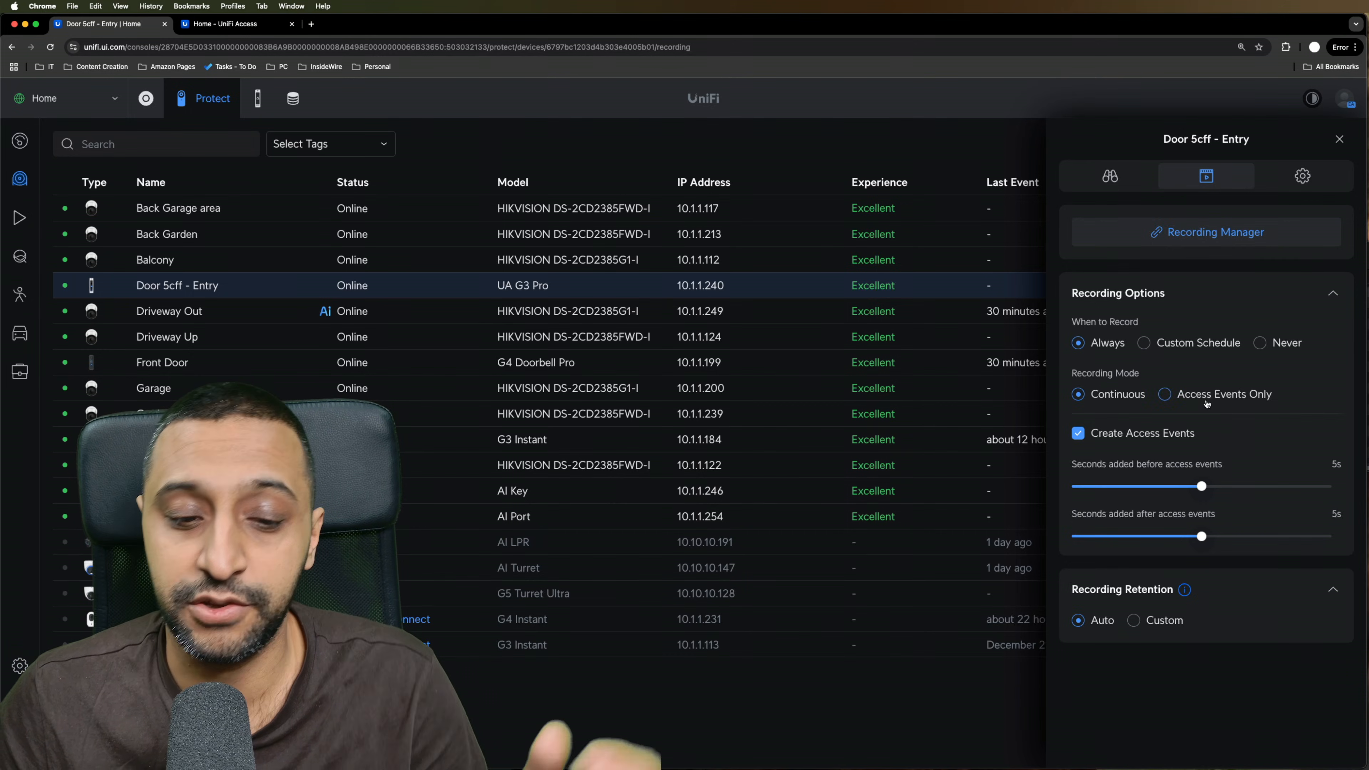
left_click(1301, 175)
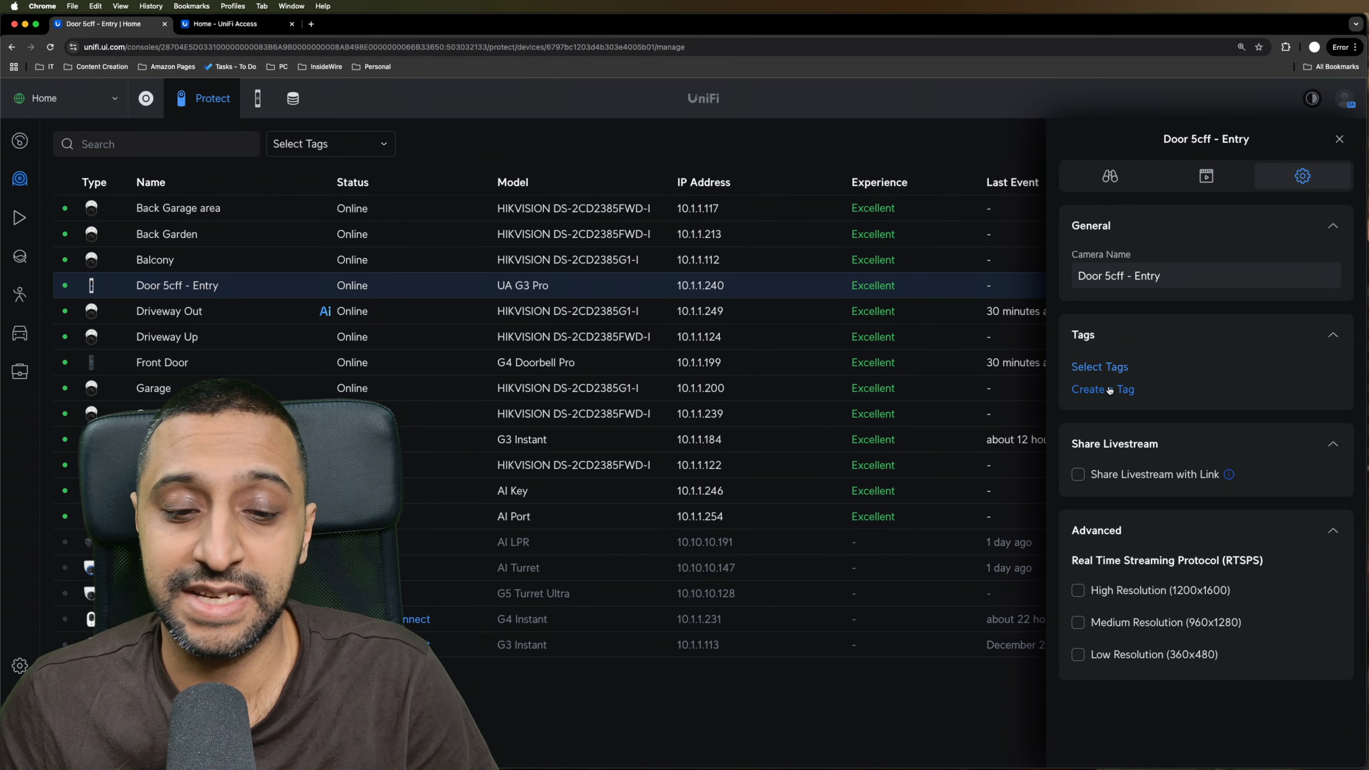
Create and save a new tag named 'Door access' on the Door 5cff - Entry camera.
left_click(1101, 389)
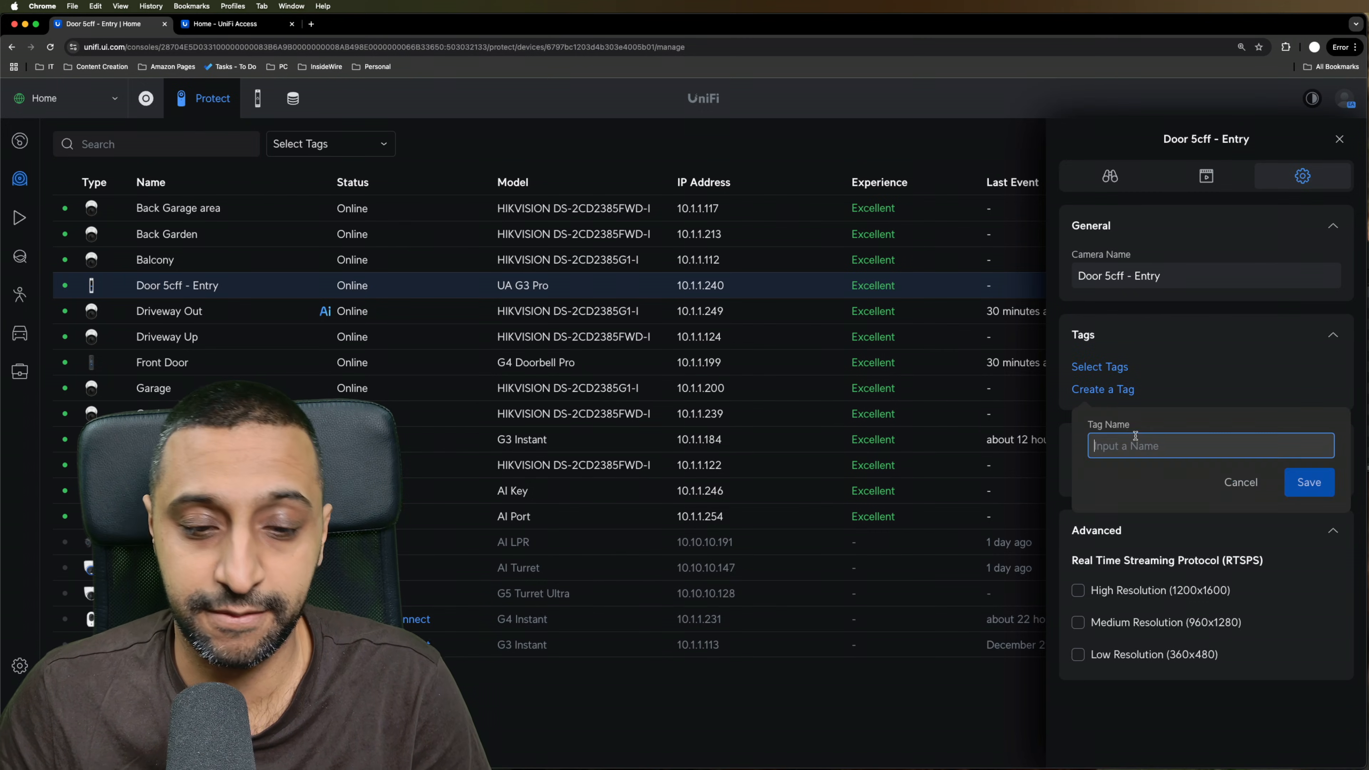
type("Door access")
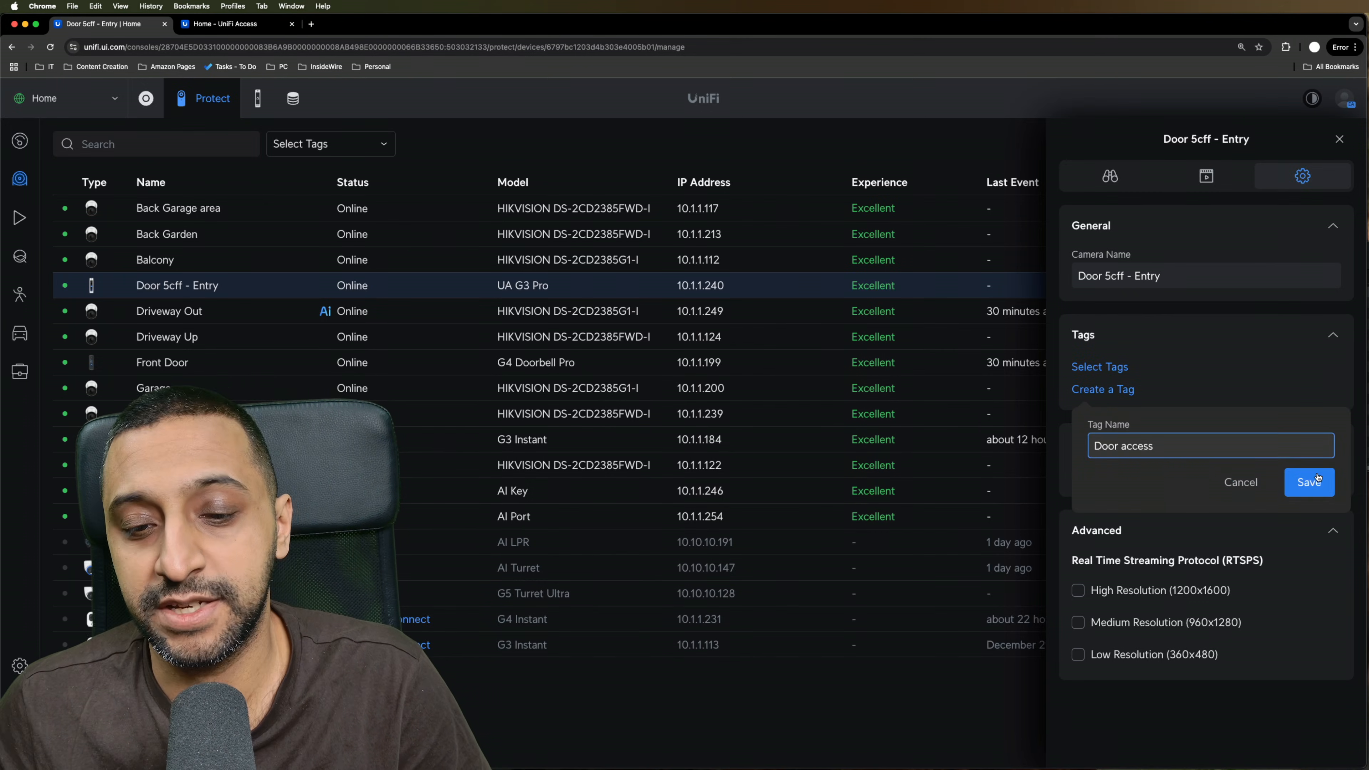
left_click(1307, 481)
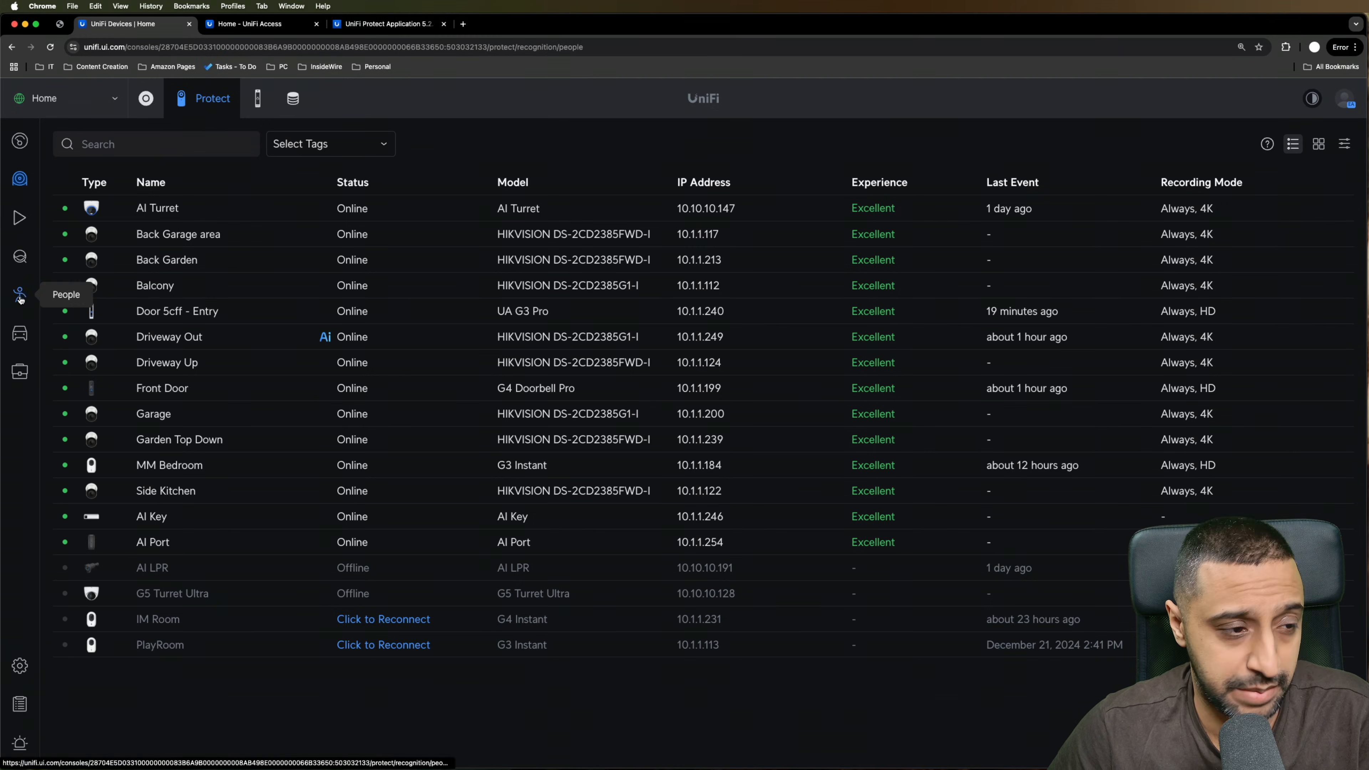
Run a Faces search from an uploaded photo and confirm the cropped face.
left_click(19, 295)
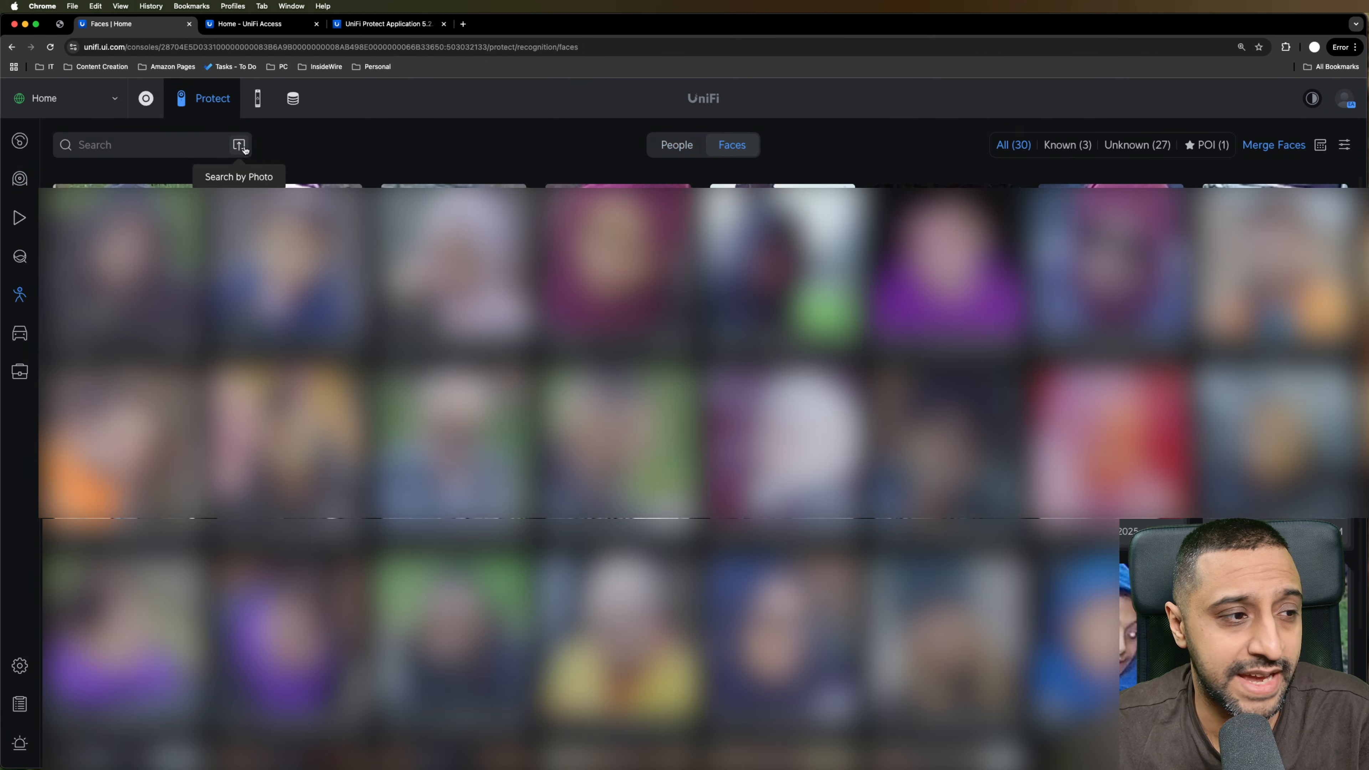
left_click(239, 144)
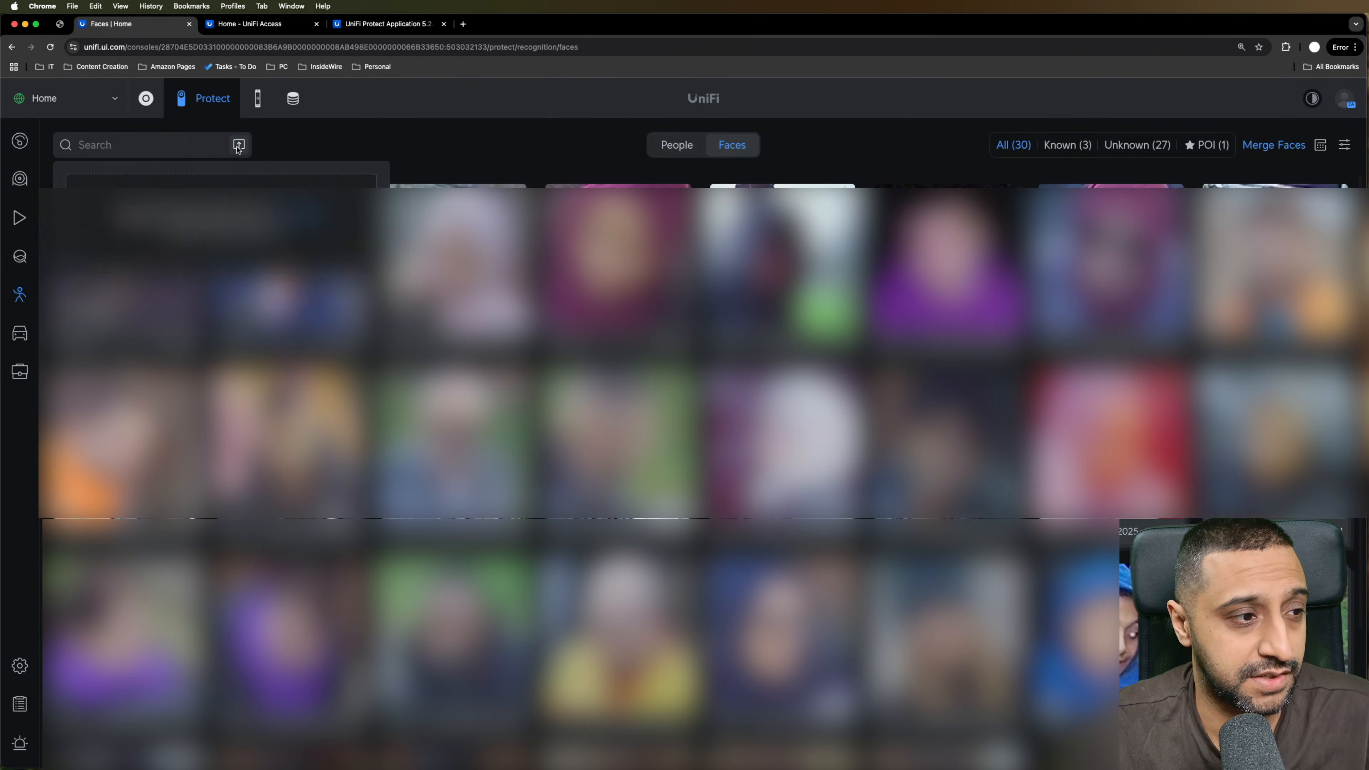
left_click(238, 144)
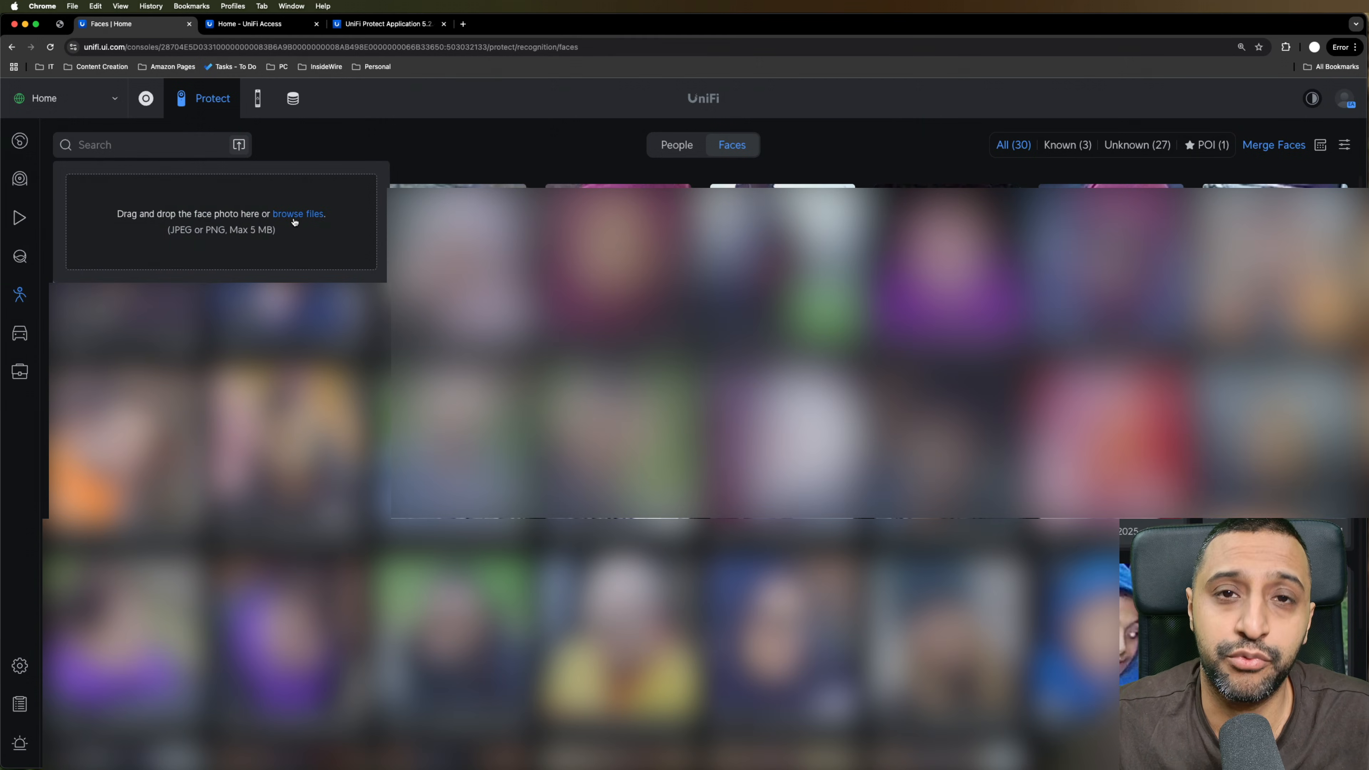
left_click(297, 214)
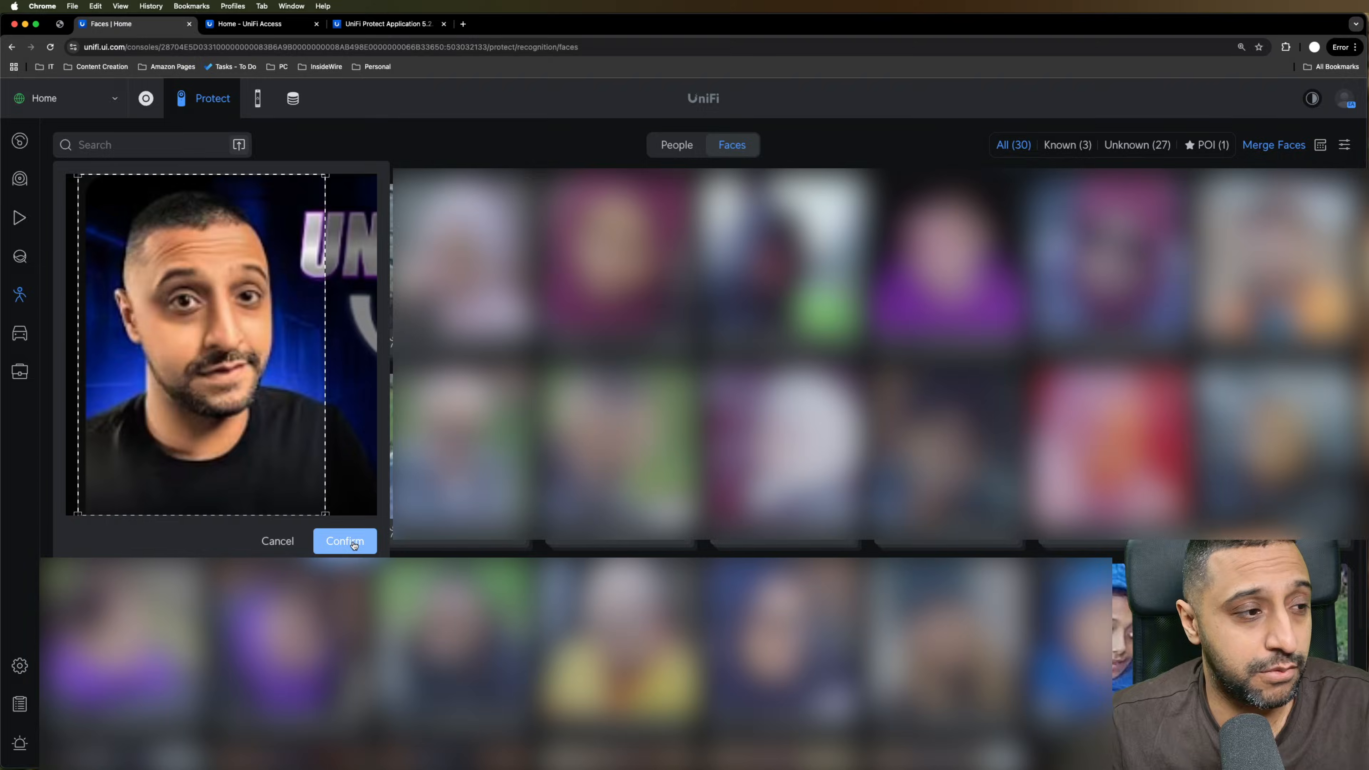
left_click(343, 540)
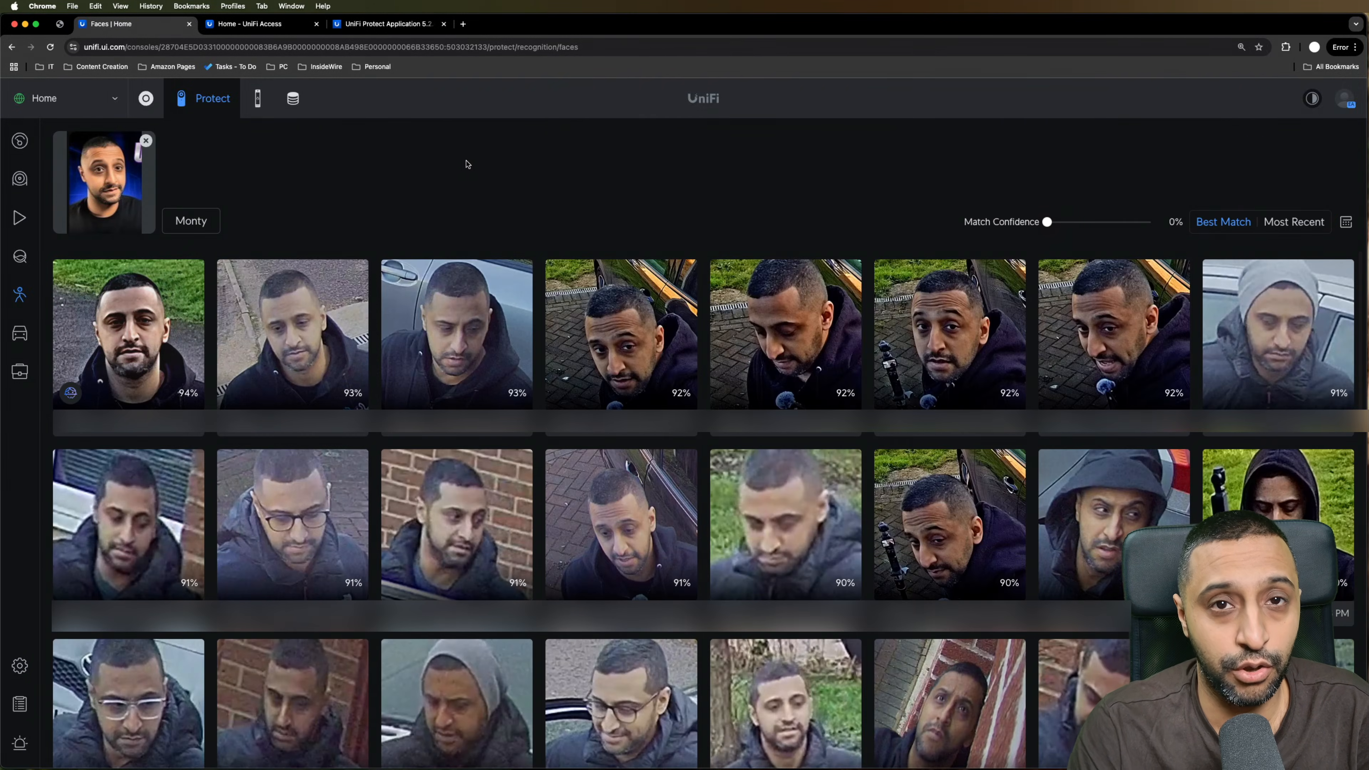
mouse_move(854, 171)
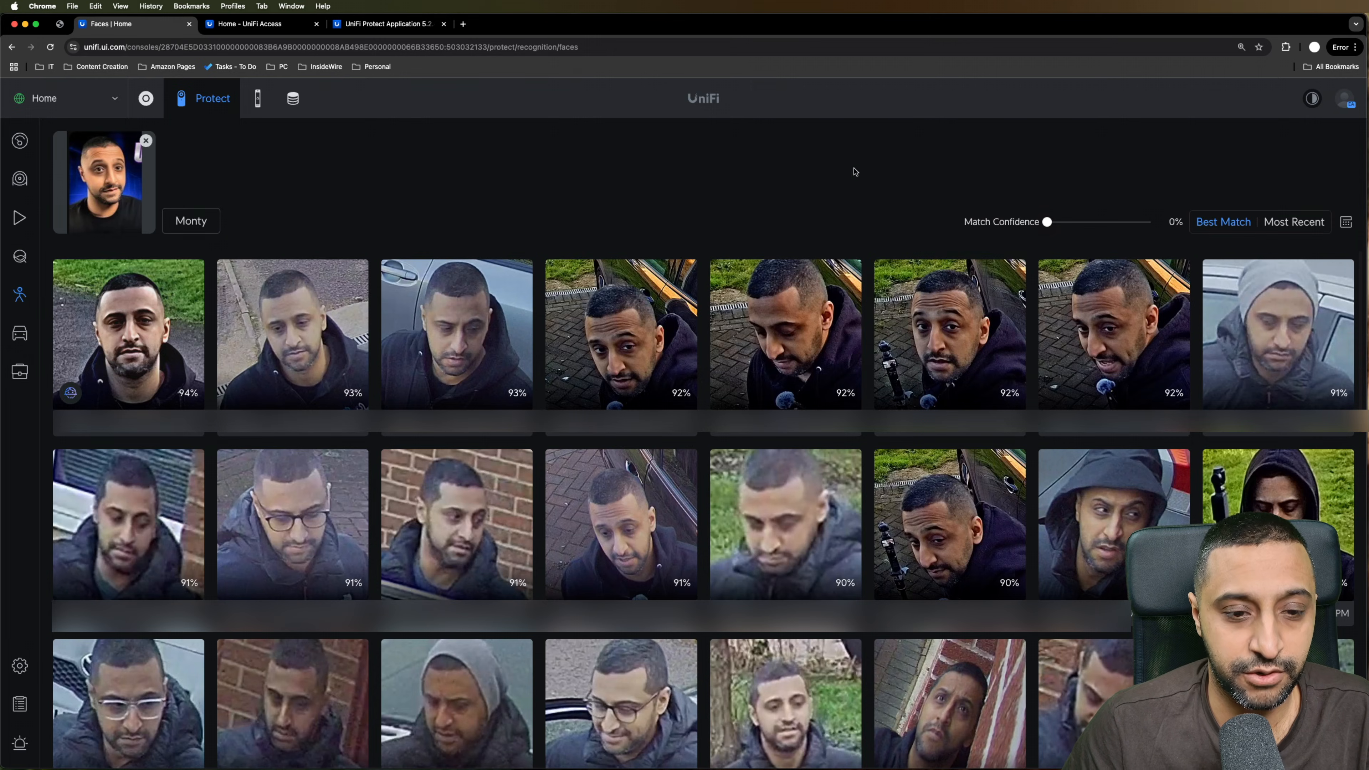
mouse_move(775, 172)
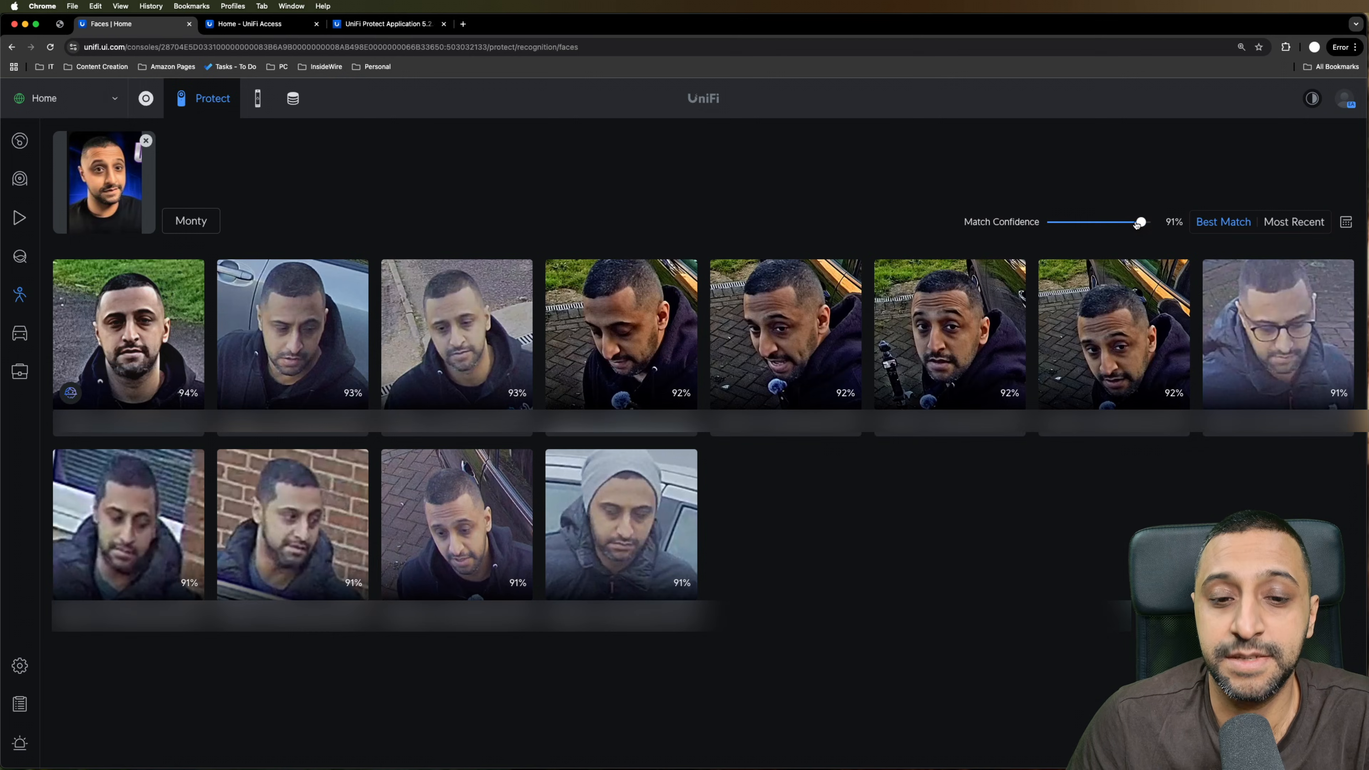
mouse_move(875, 170)
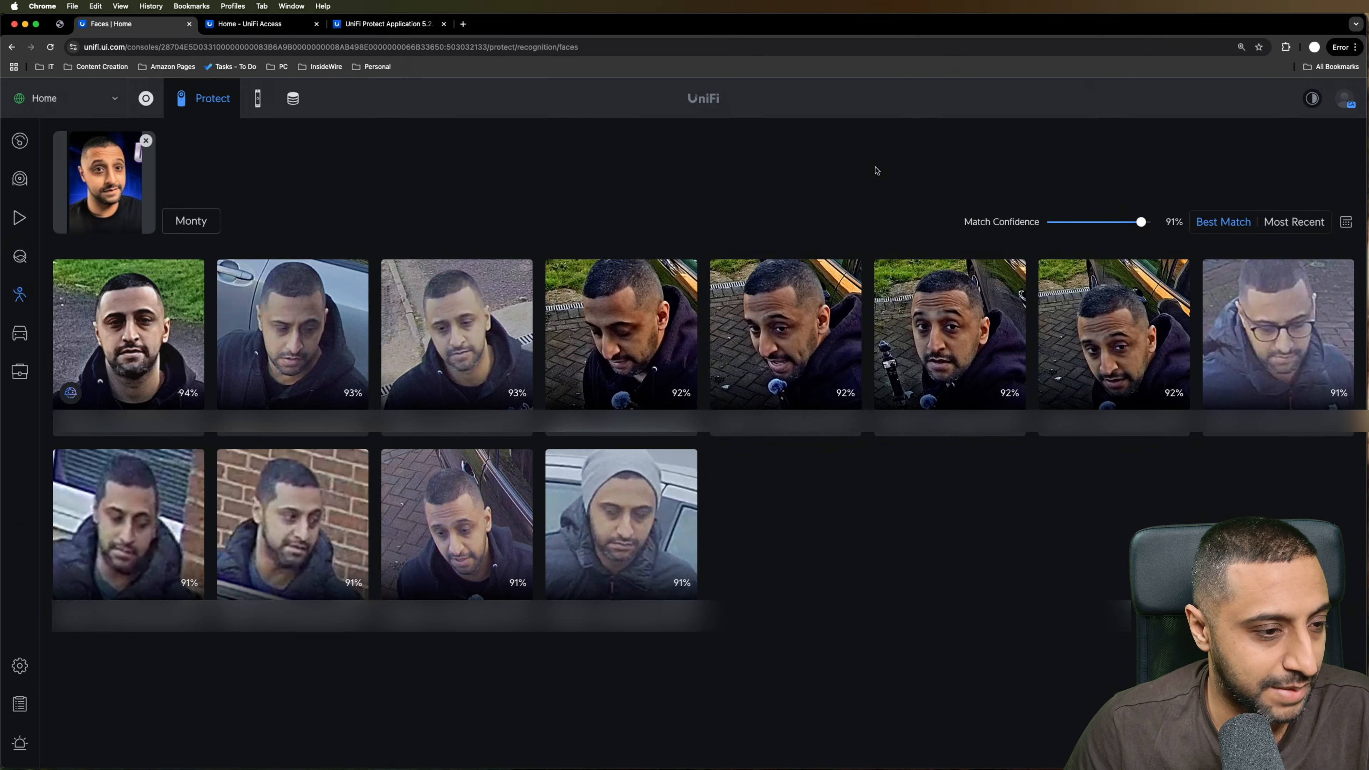
mouse_move(1109, 155)
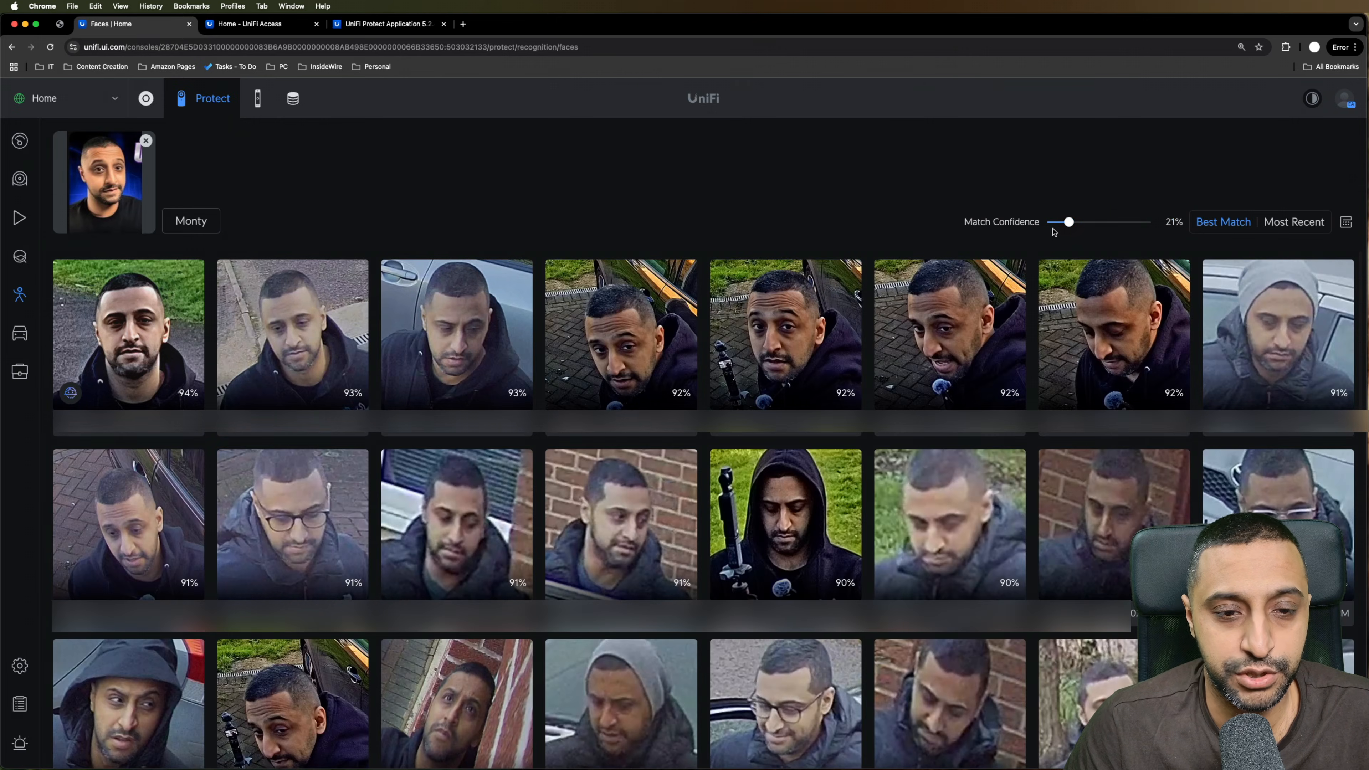
mouse_move(850, 177)
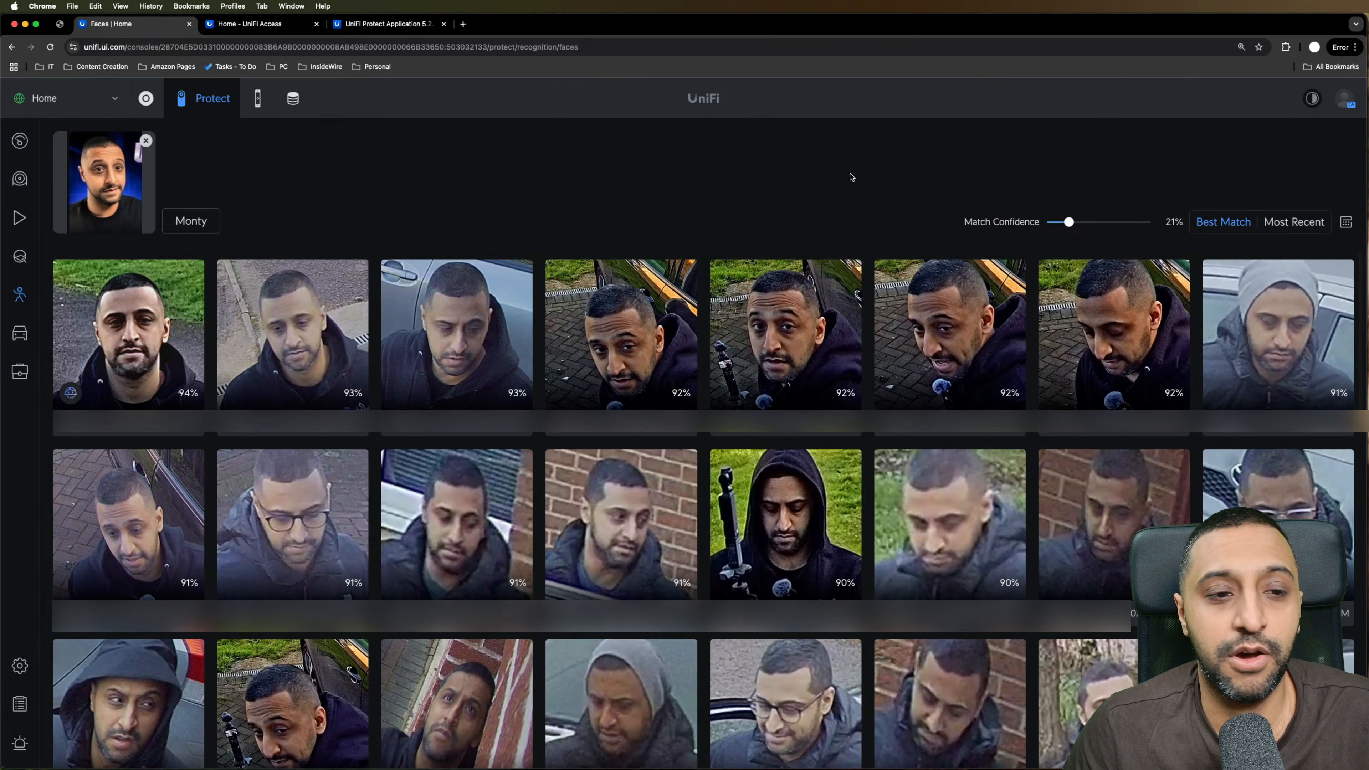
Start a License Plates CSV upload and download the plate CSV template.
left_click(19, 333)
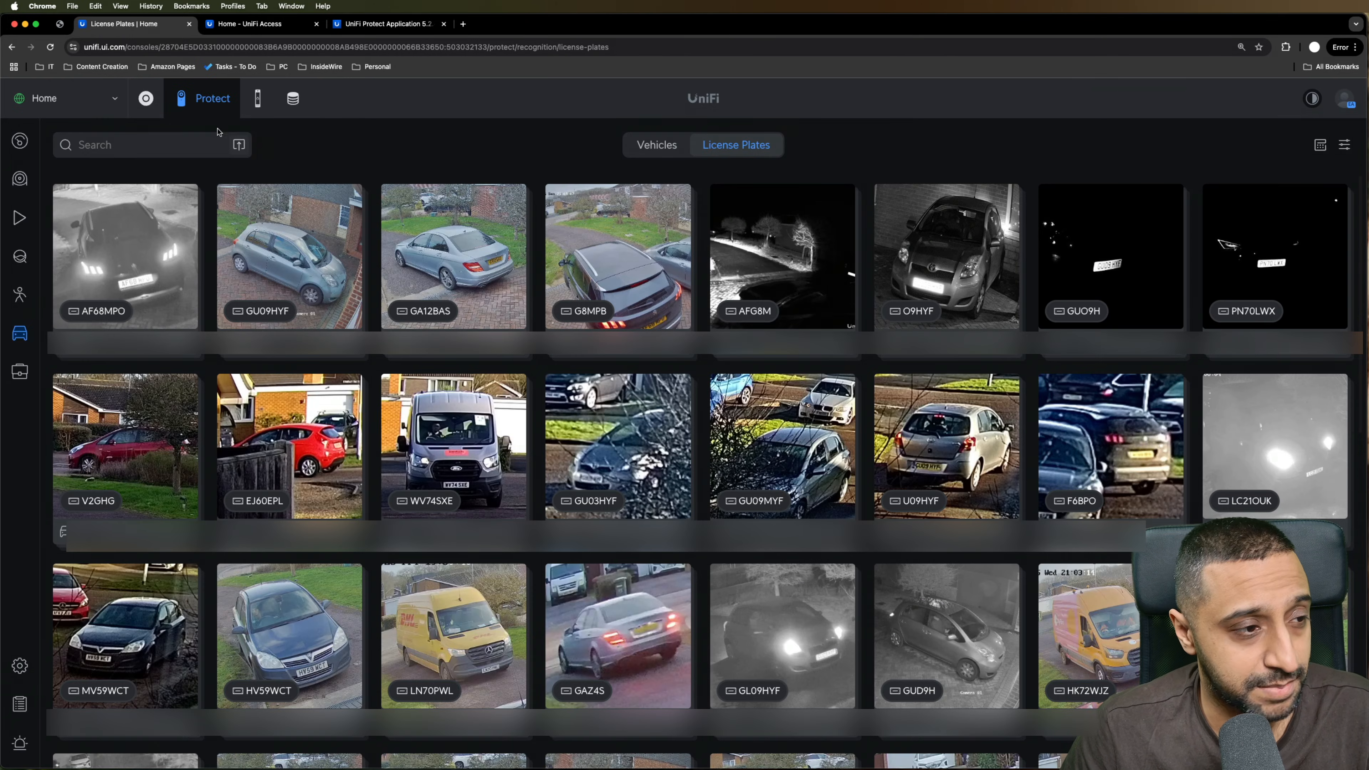
left_click(238, 144)
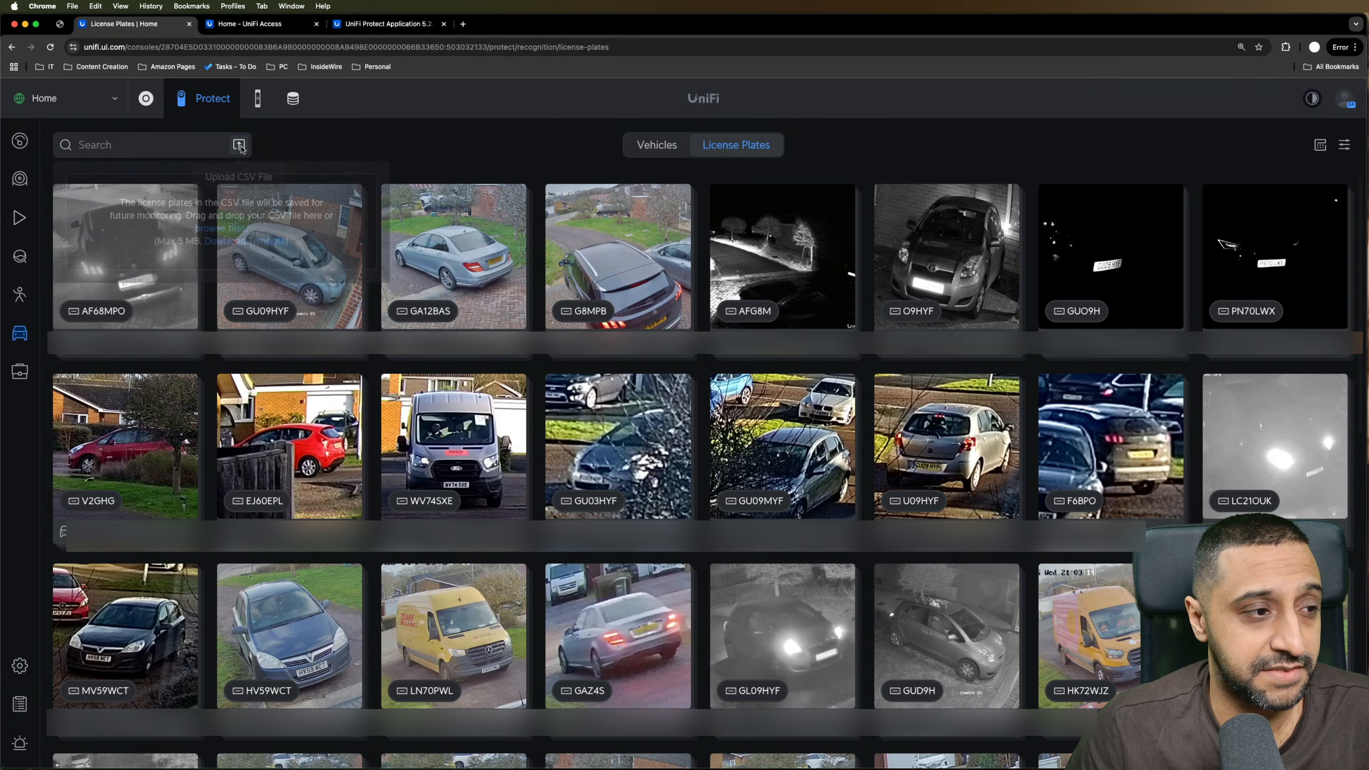
left_click(239, 145)
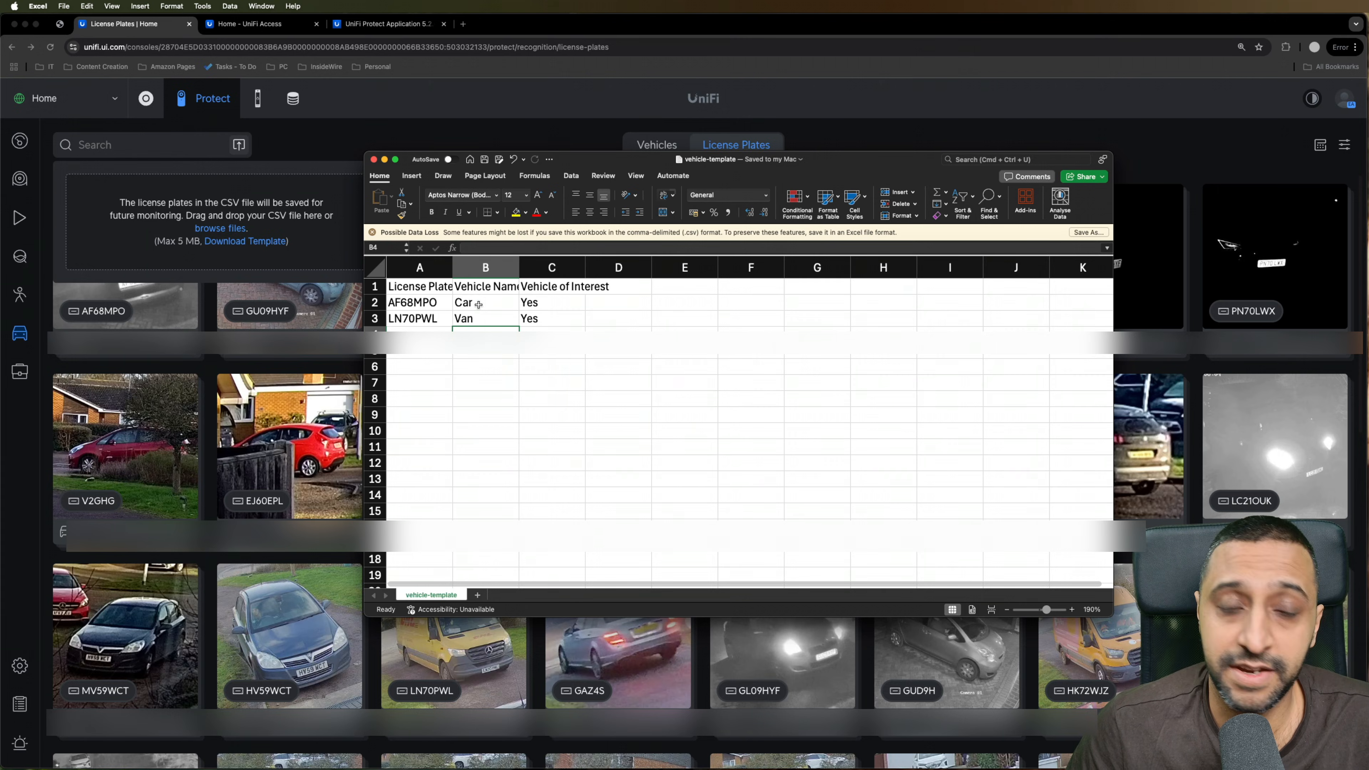
mouse_move(551, 301)
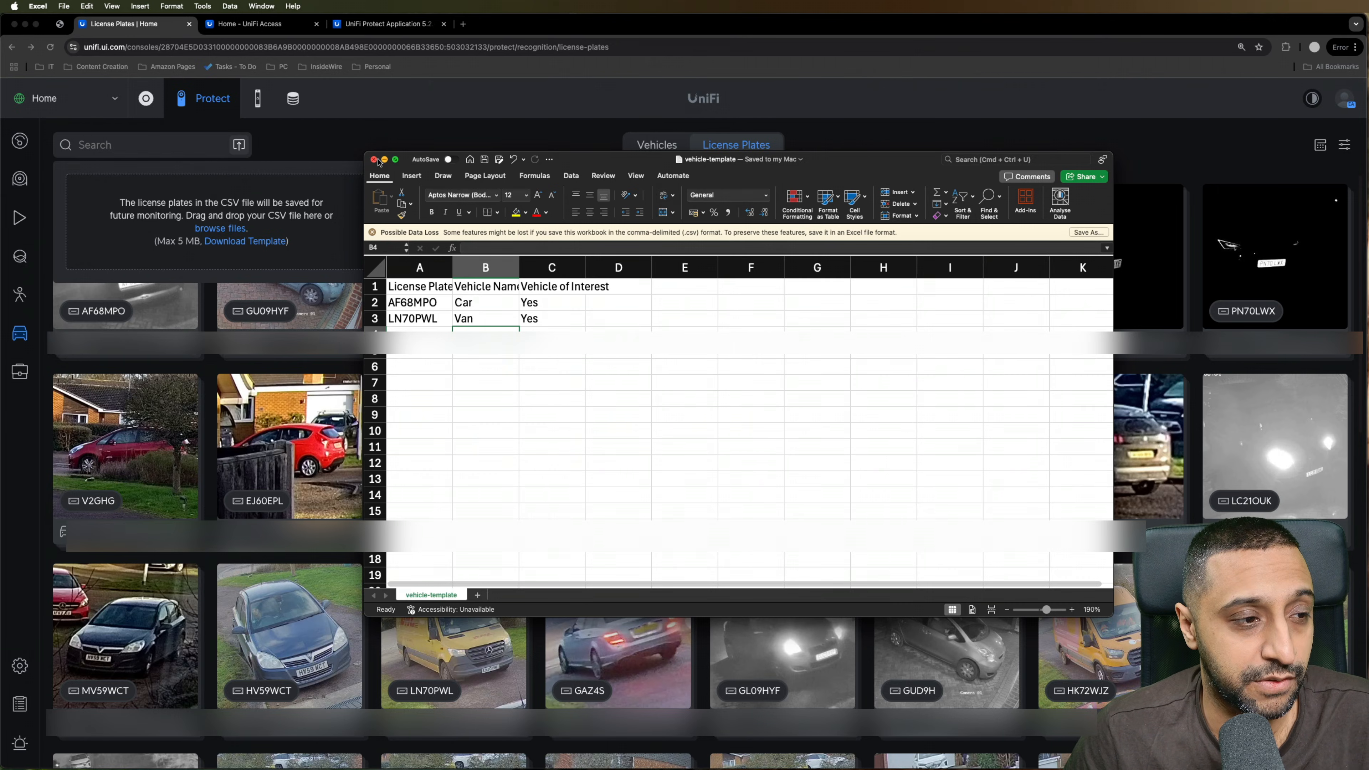
left_click(373, 159)
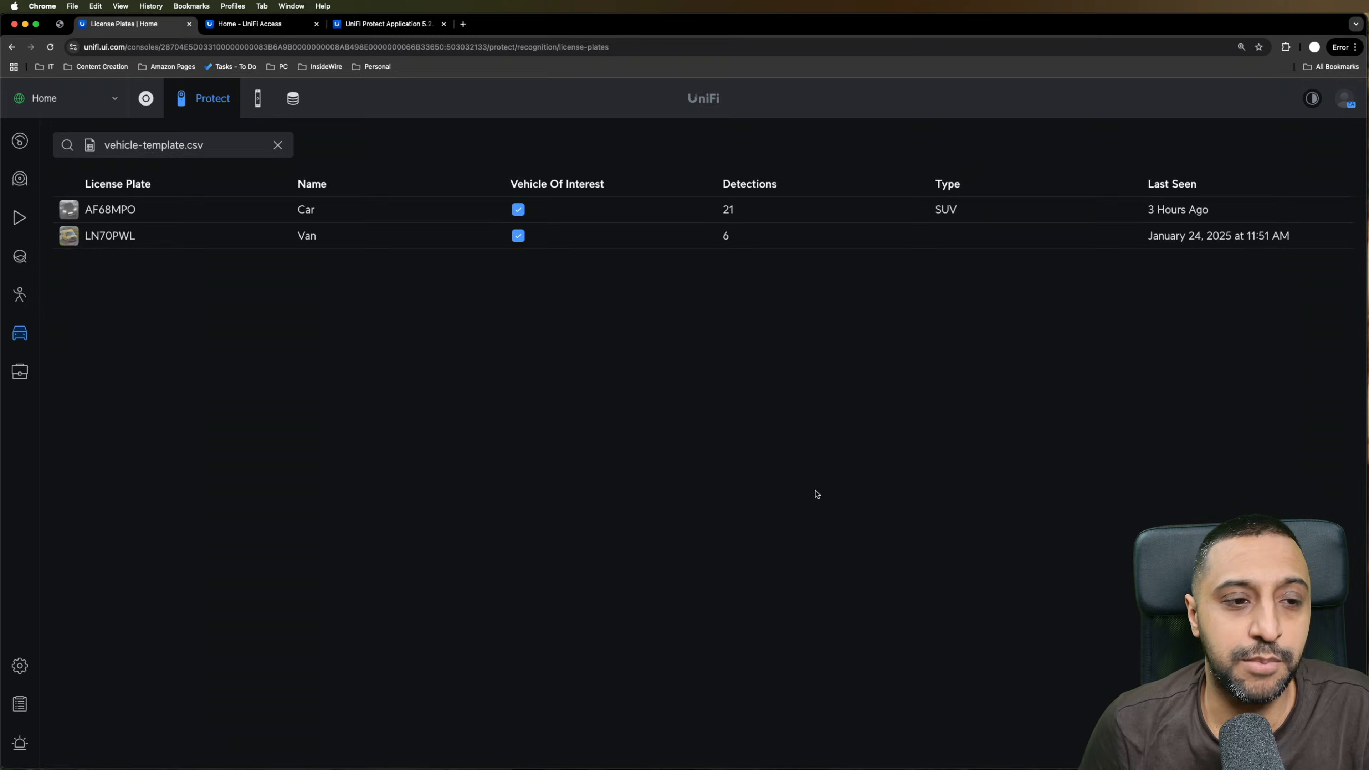
mouse_move(511, 265)
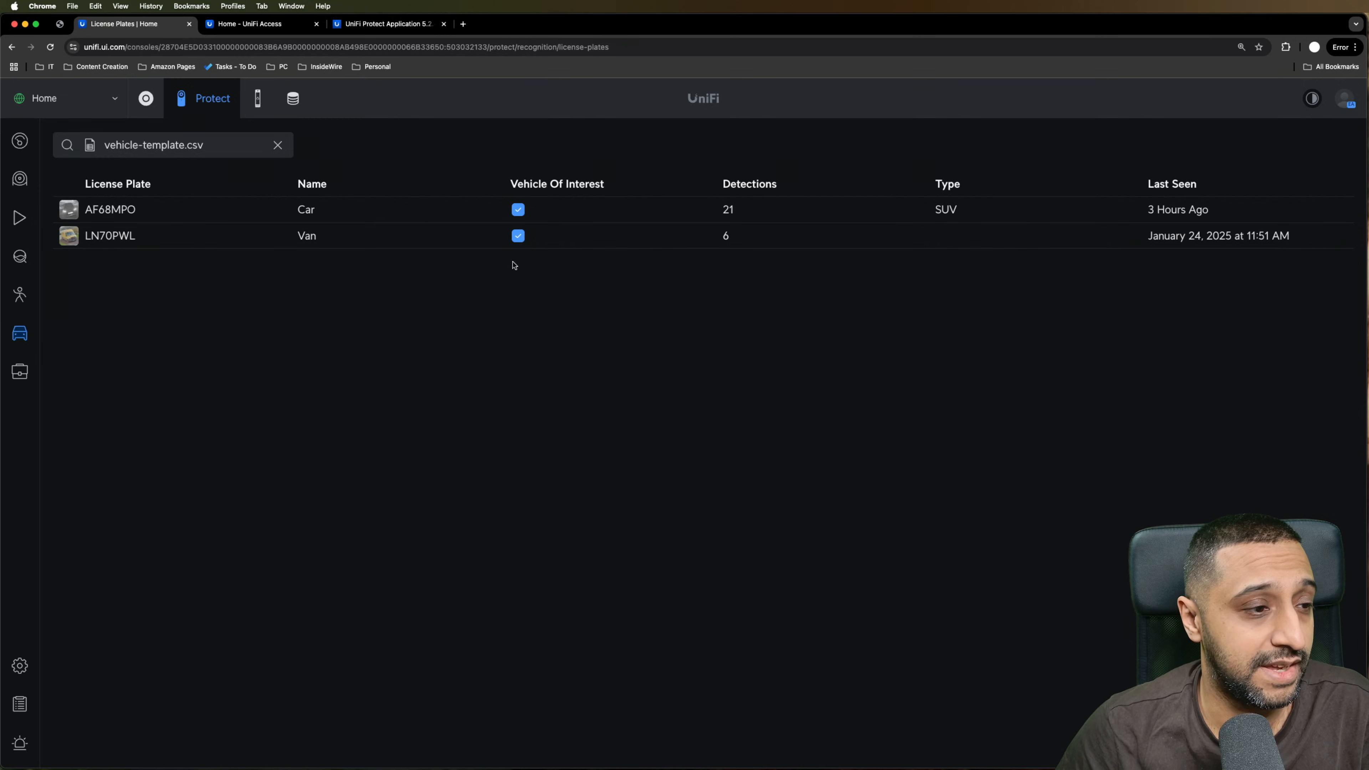
mouse_move(720, 217)
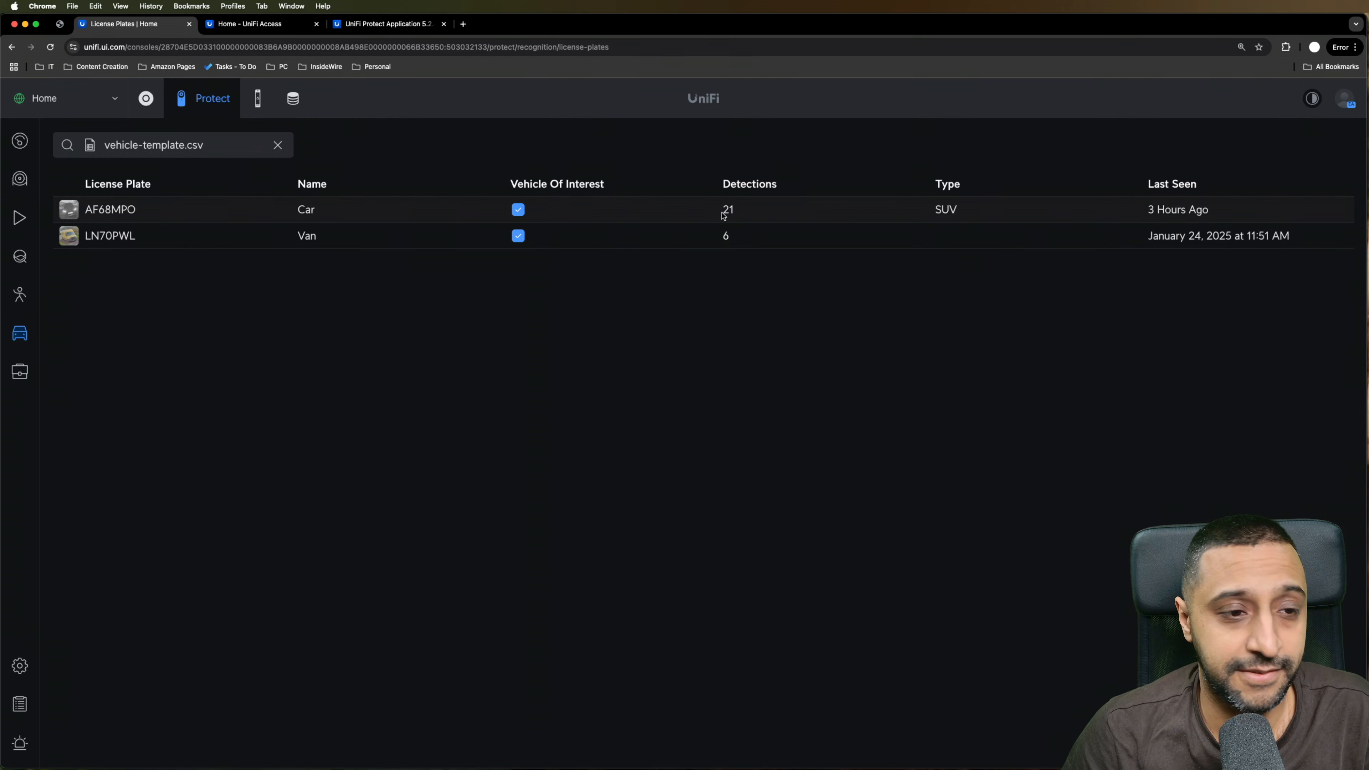
mouse_move(1159, 221)
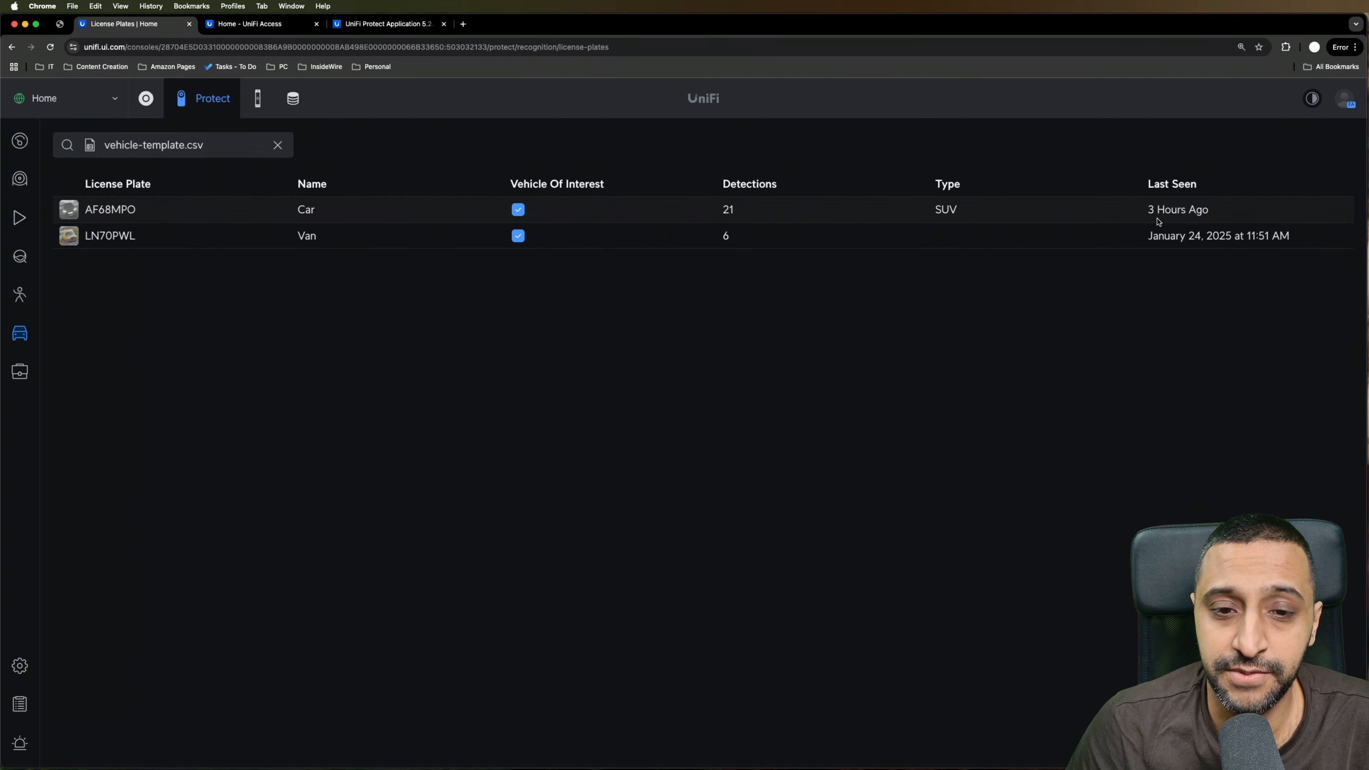
mouse_move(145, 250)
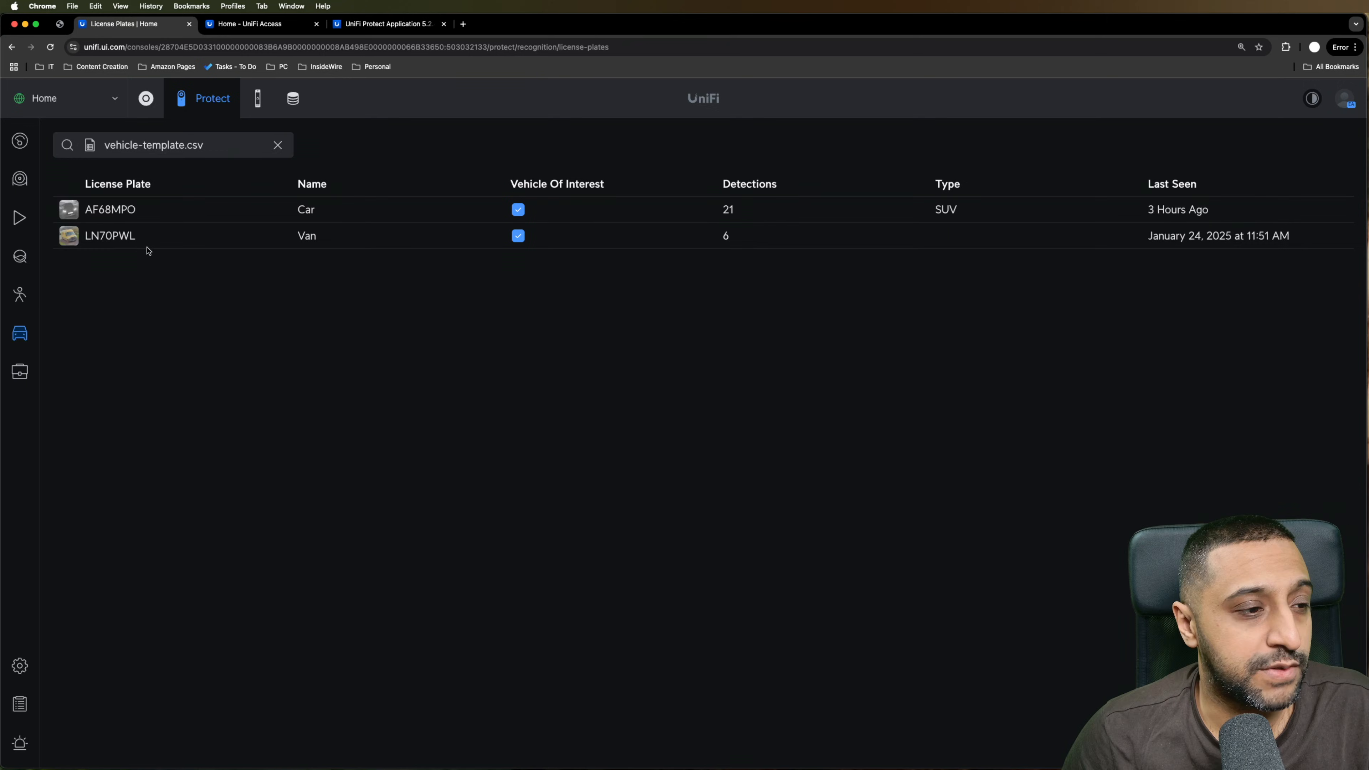
mouse_move(1119, 234)
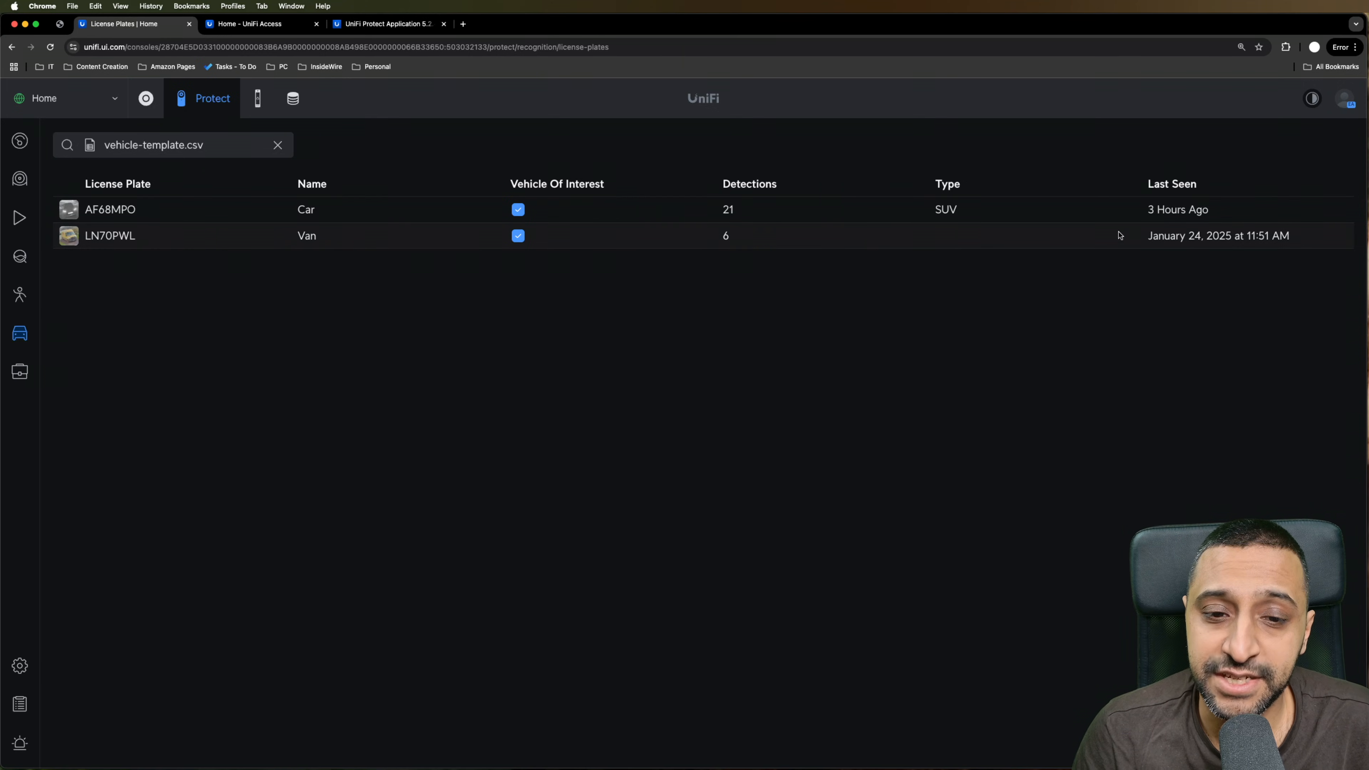
mouse_move(1217, 235)
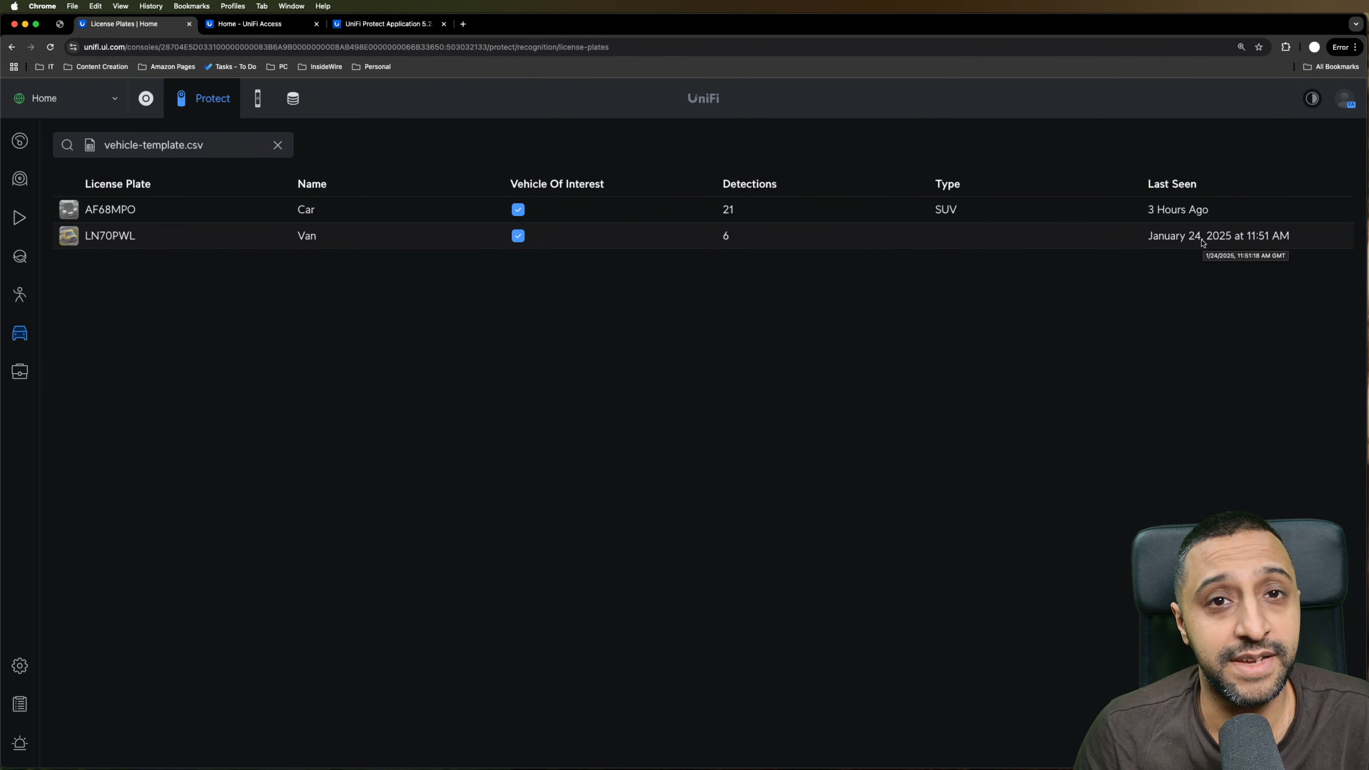
Enable continuous archiving under Settings > System > Archiving.
left_click(20, 665)
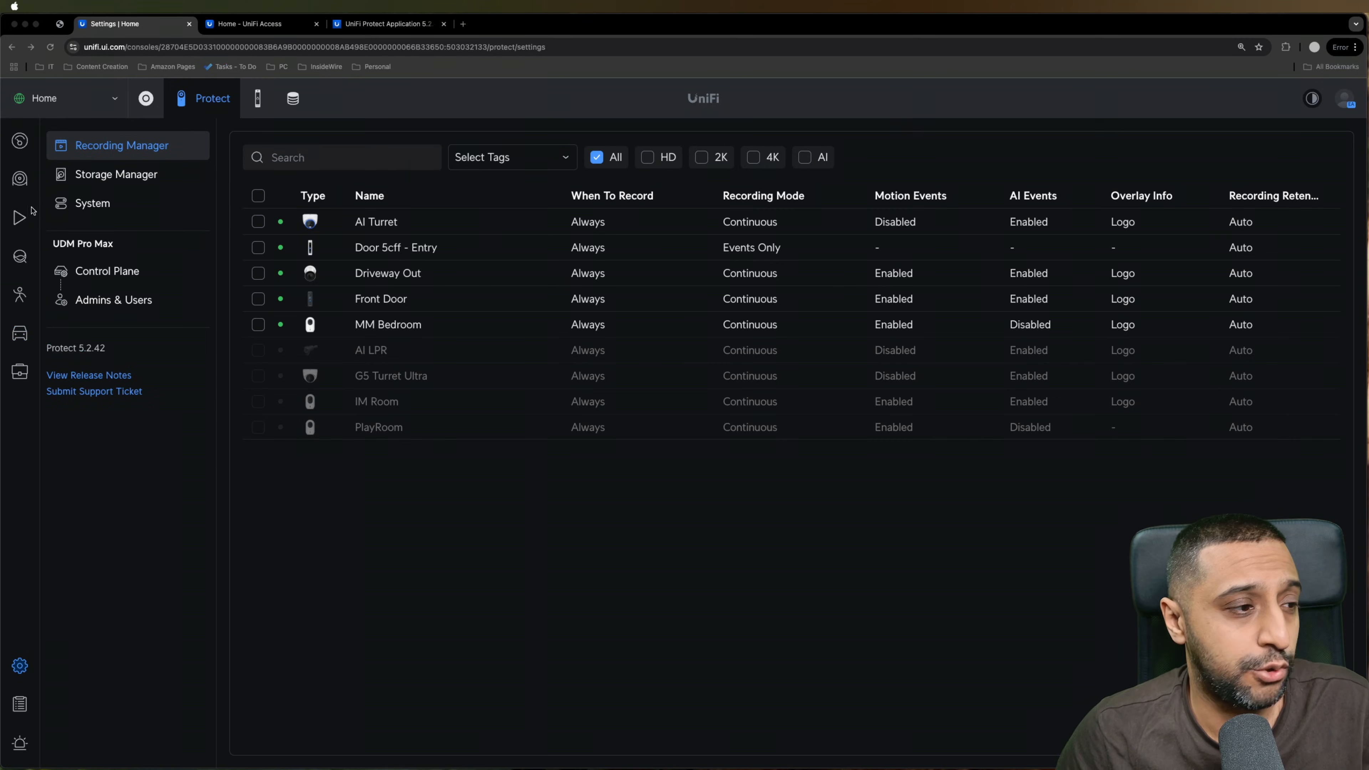
left_click(93, 203)
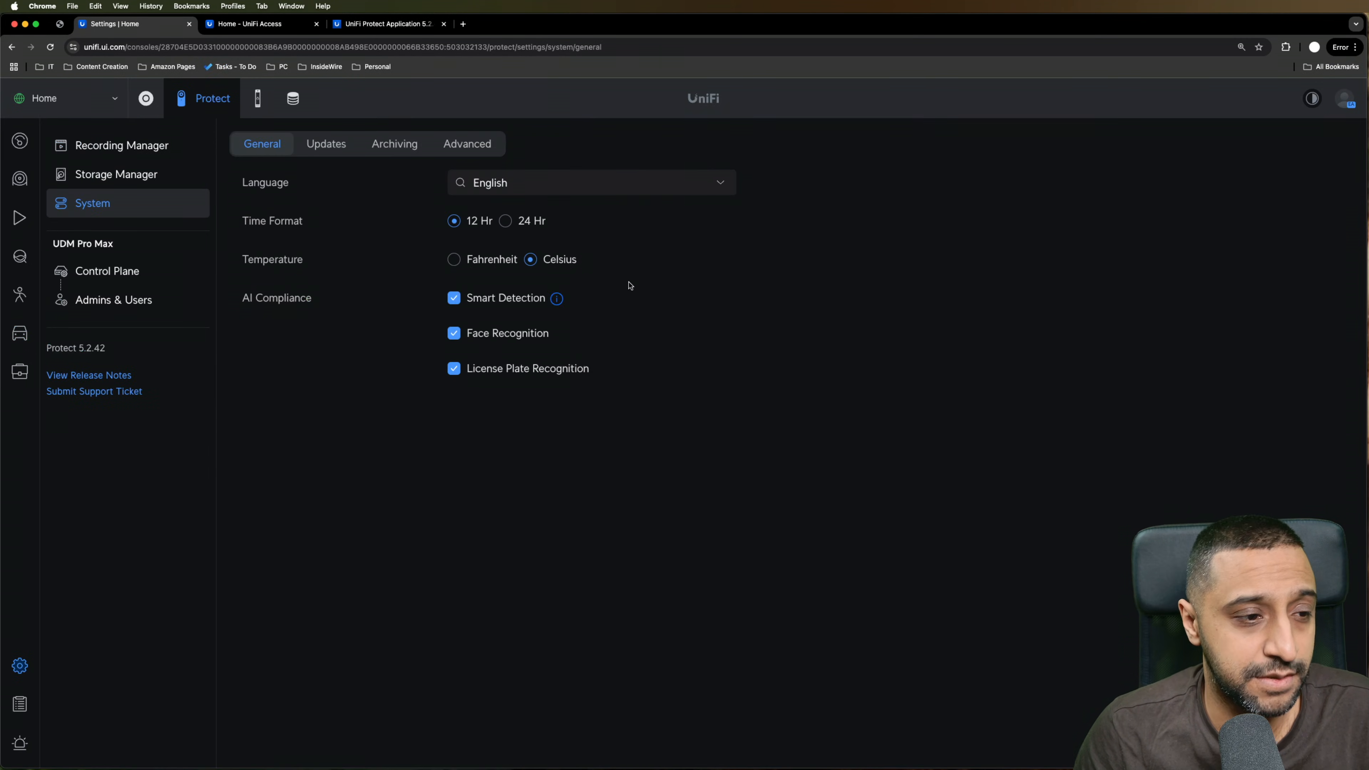
left_click(393, 143)
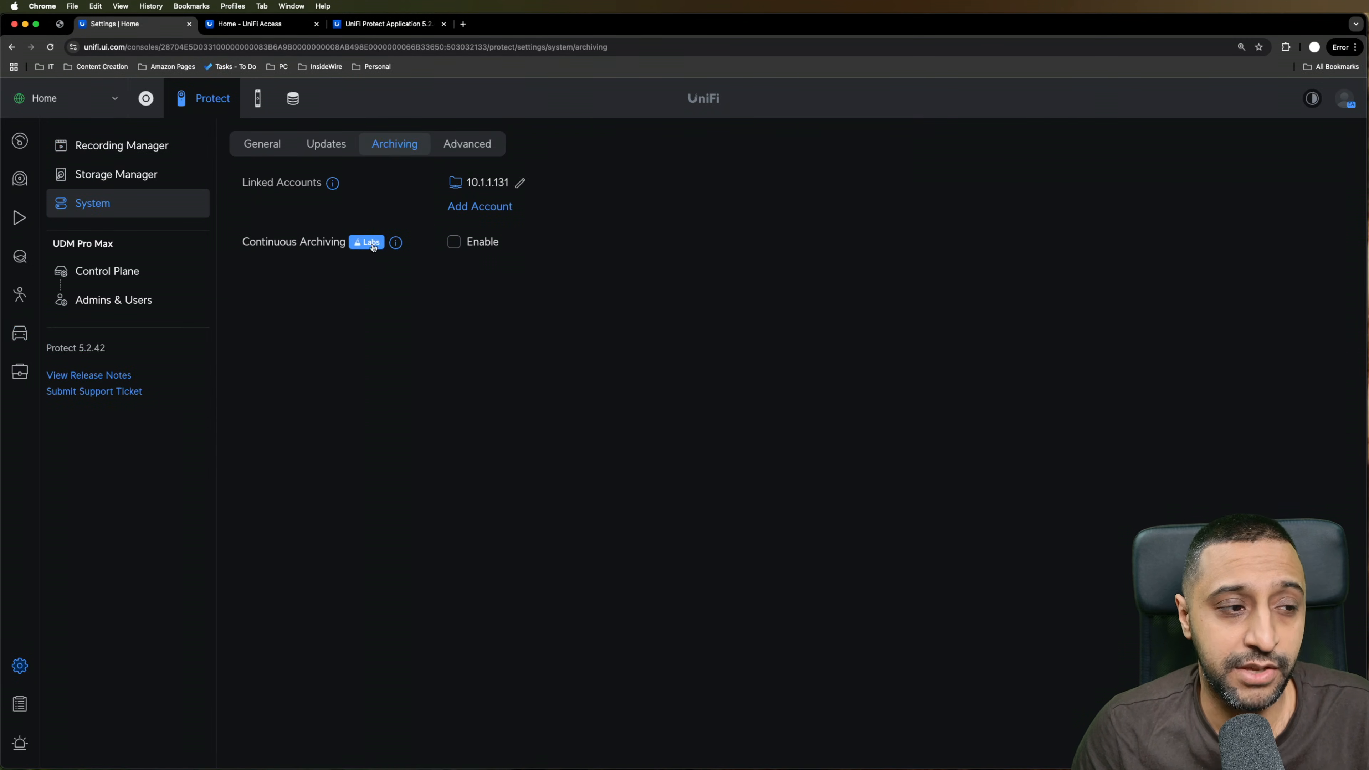
left_click(455, 241)
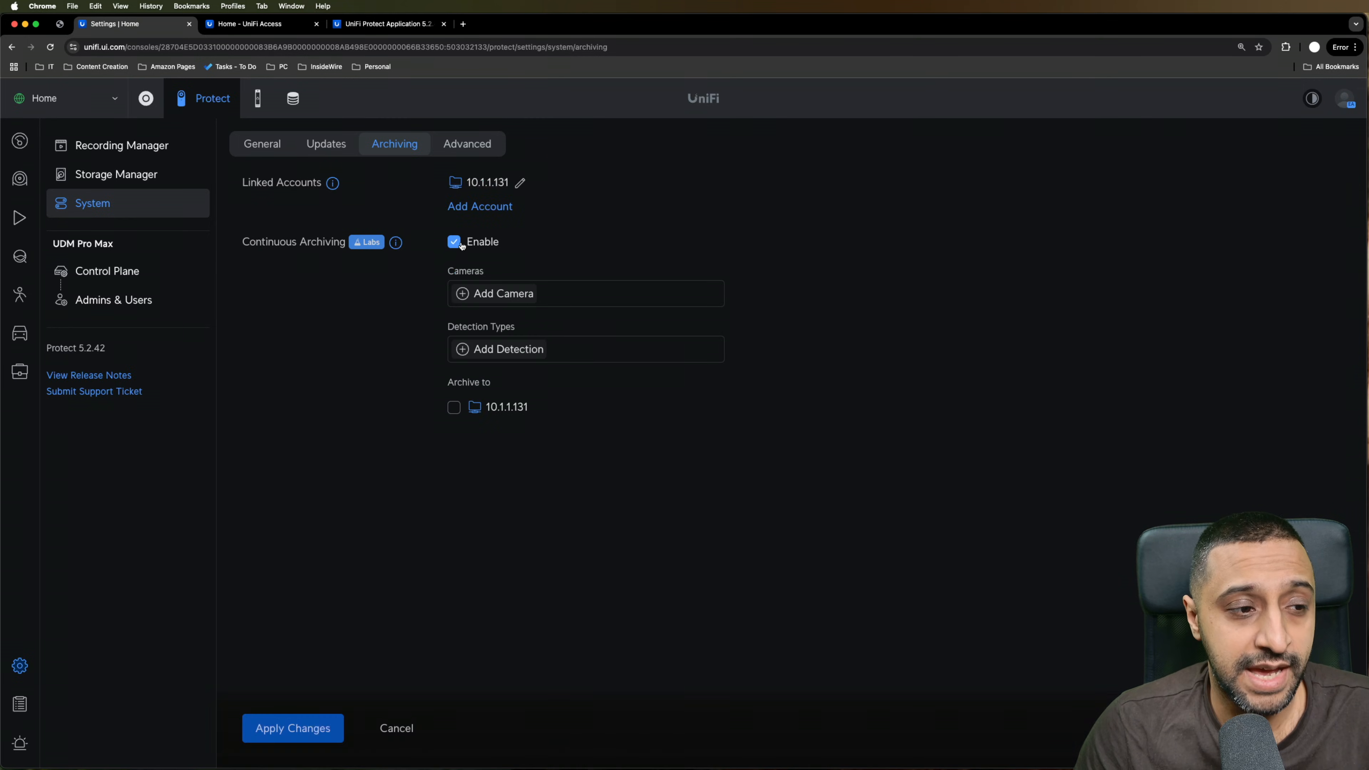
Add Door 5cff - Entry and Driveway Out as archived cameras.
left_click(503, 292)
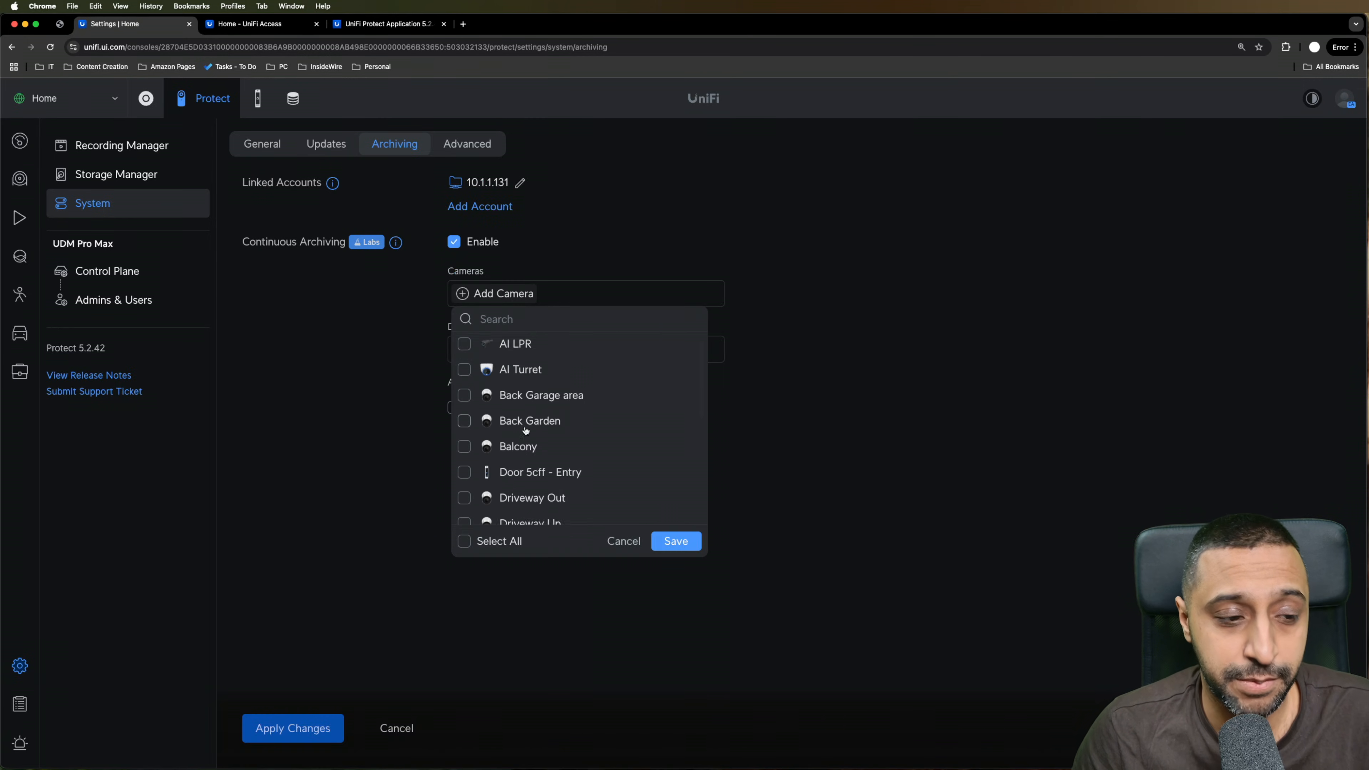
scroll("down", 3)
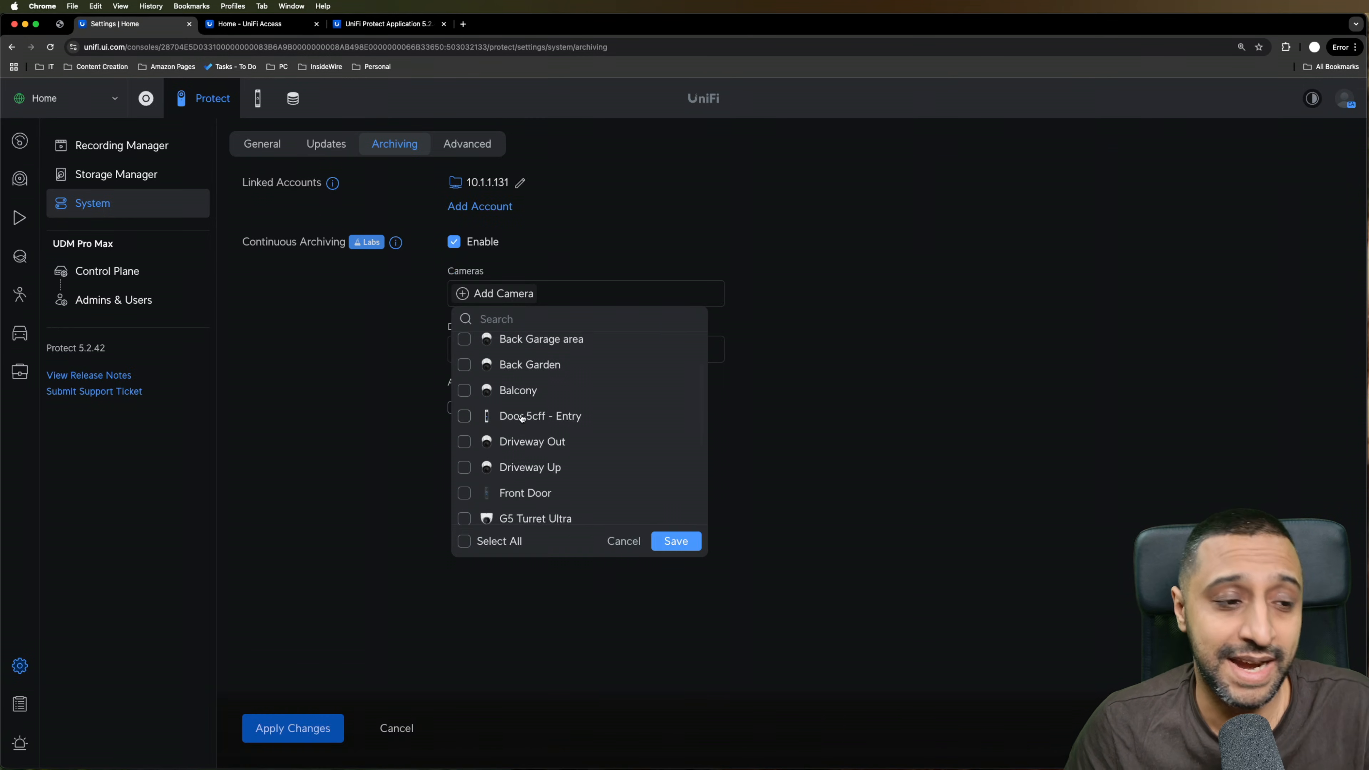
left_click(463, 416)
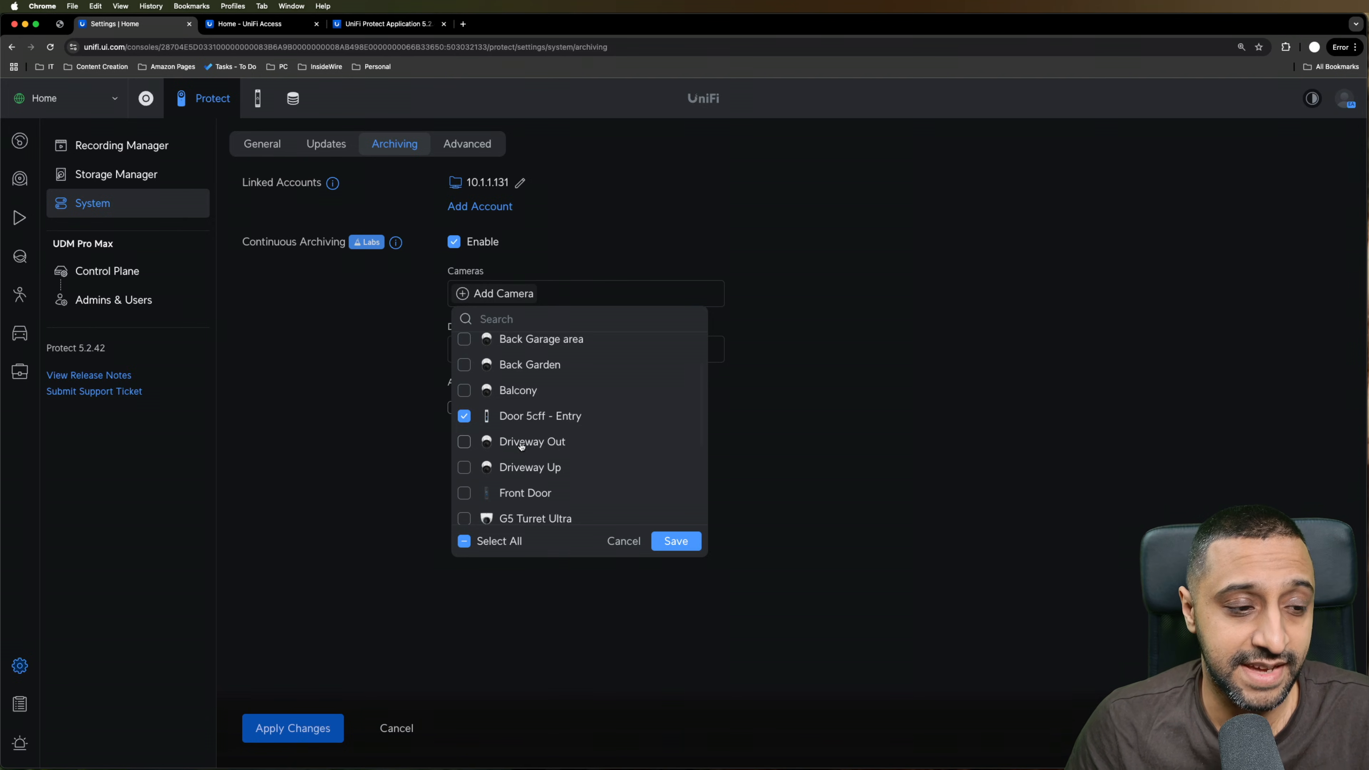
left_click(675, 540)
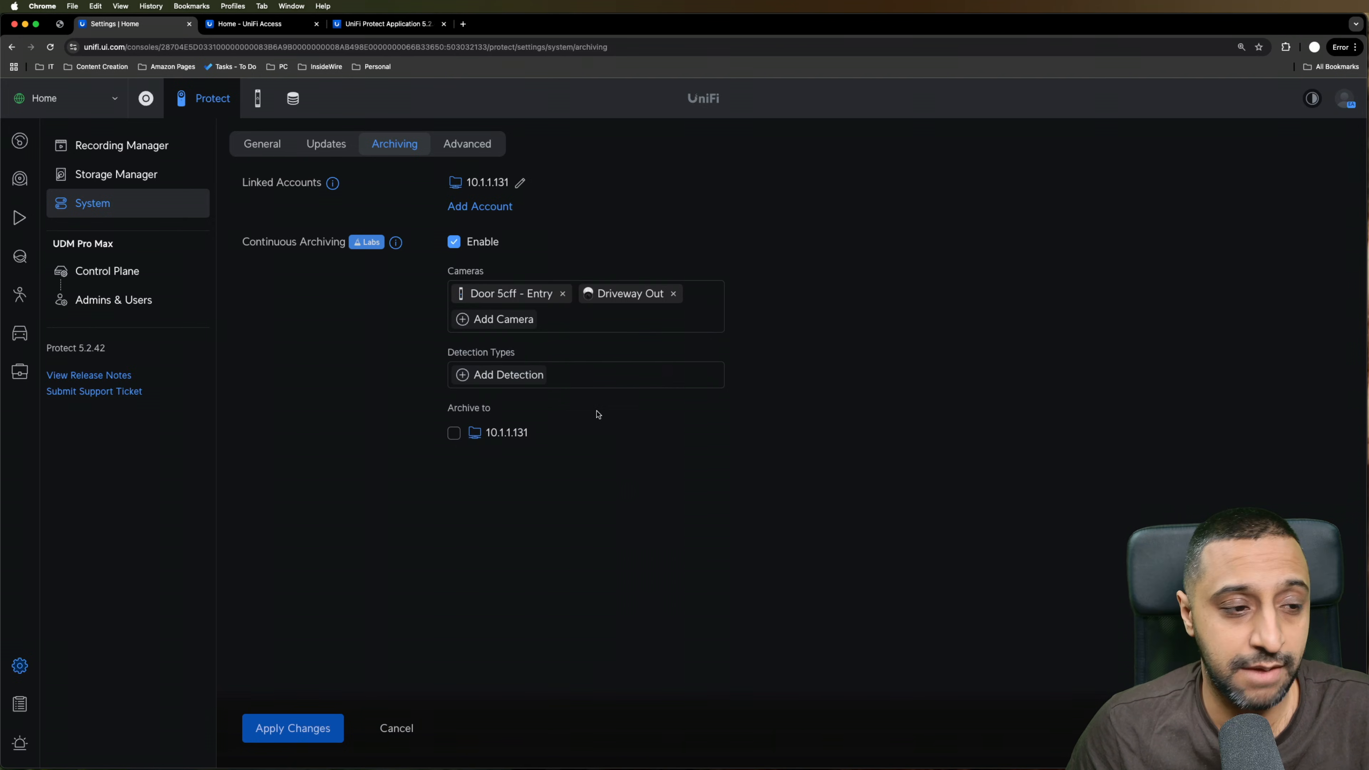
Add detection types for archiving, including License Plate.
left_click(507, 374)
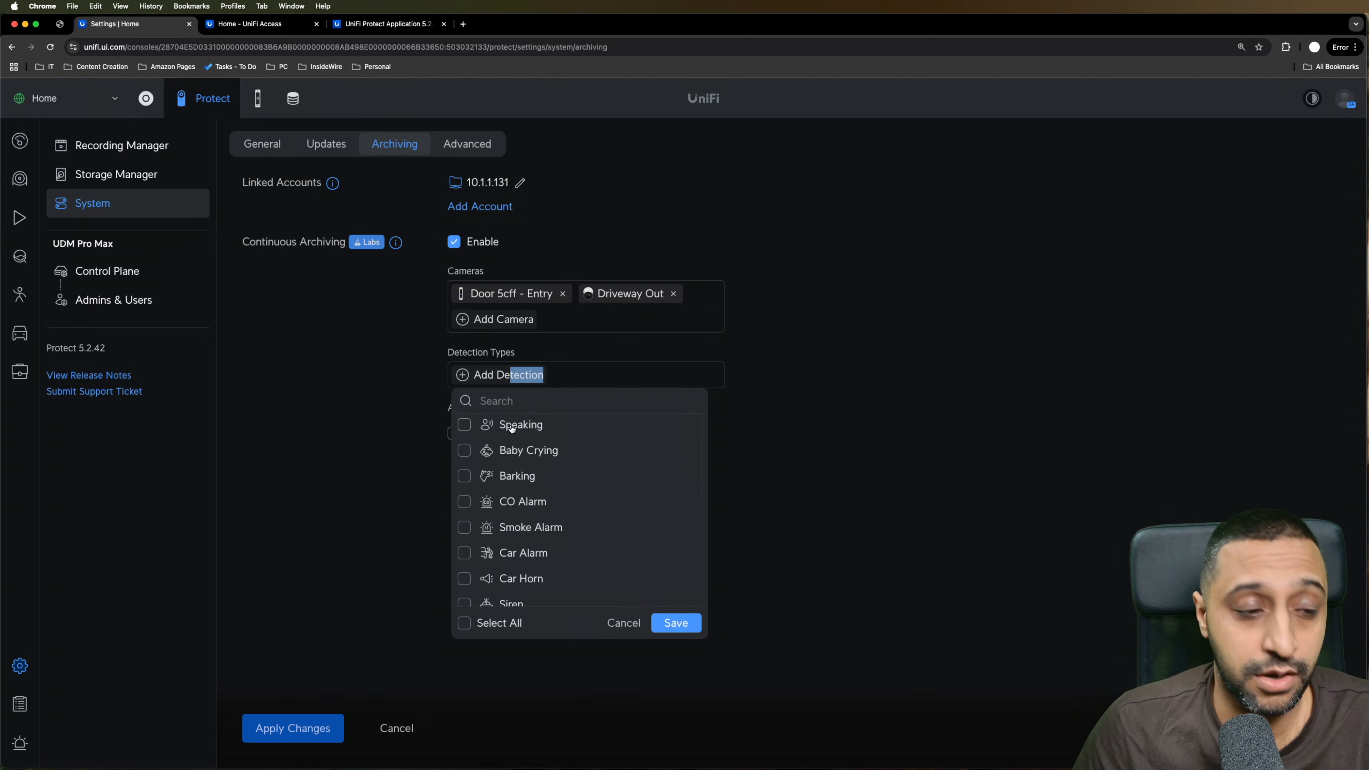
scroll("down", 3)
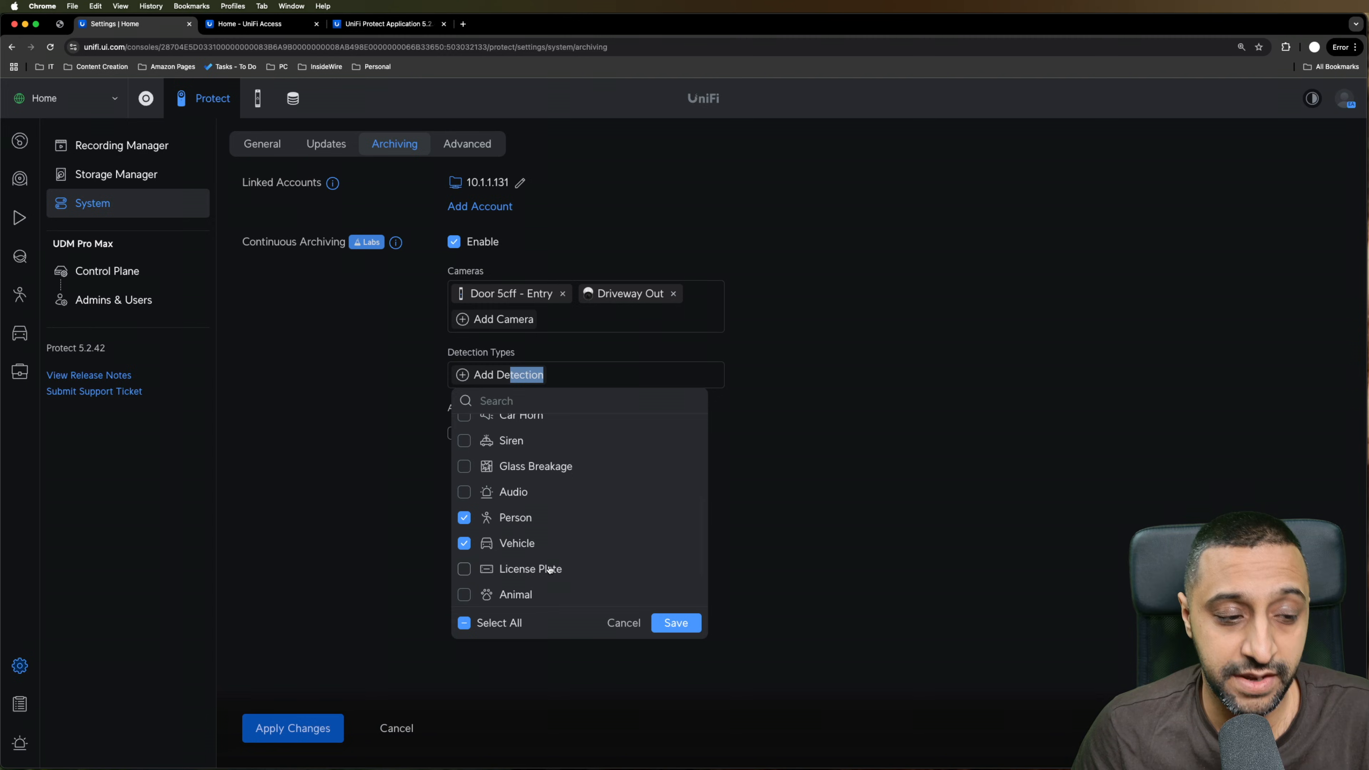
left_click(675, 622)
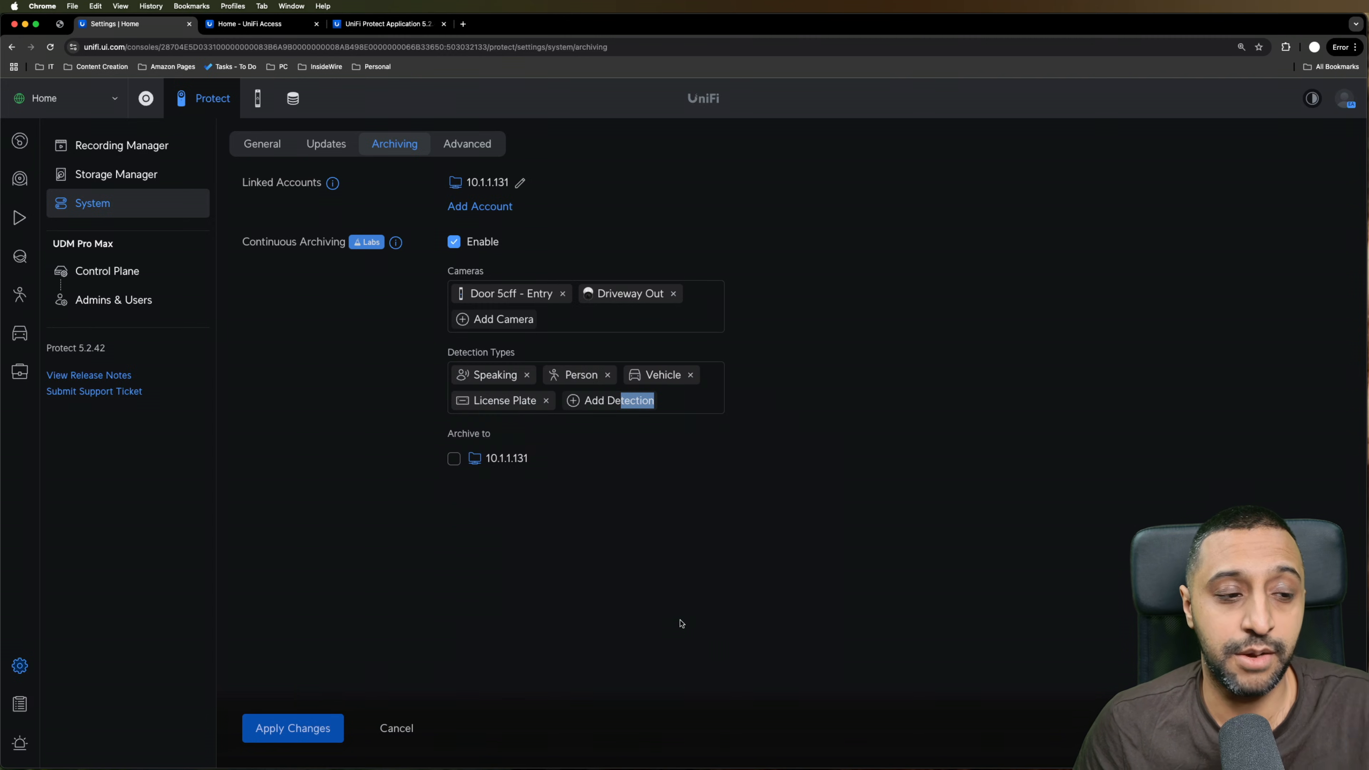
mouse_move(680, 619)
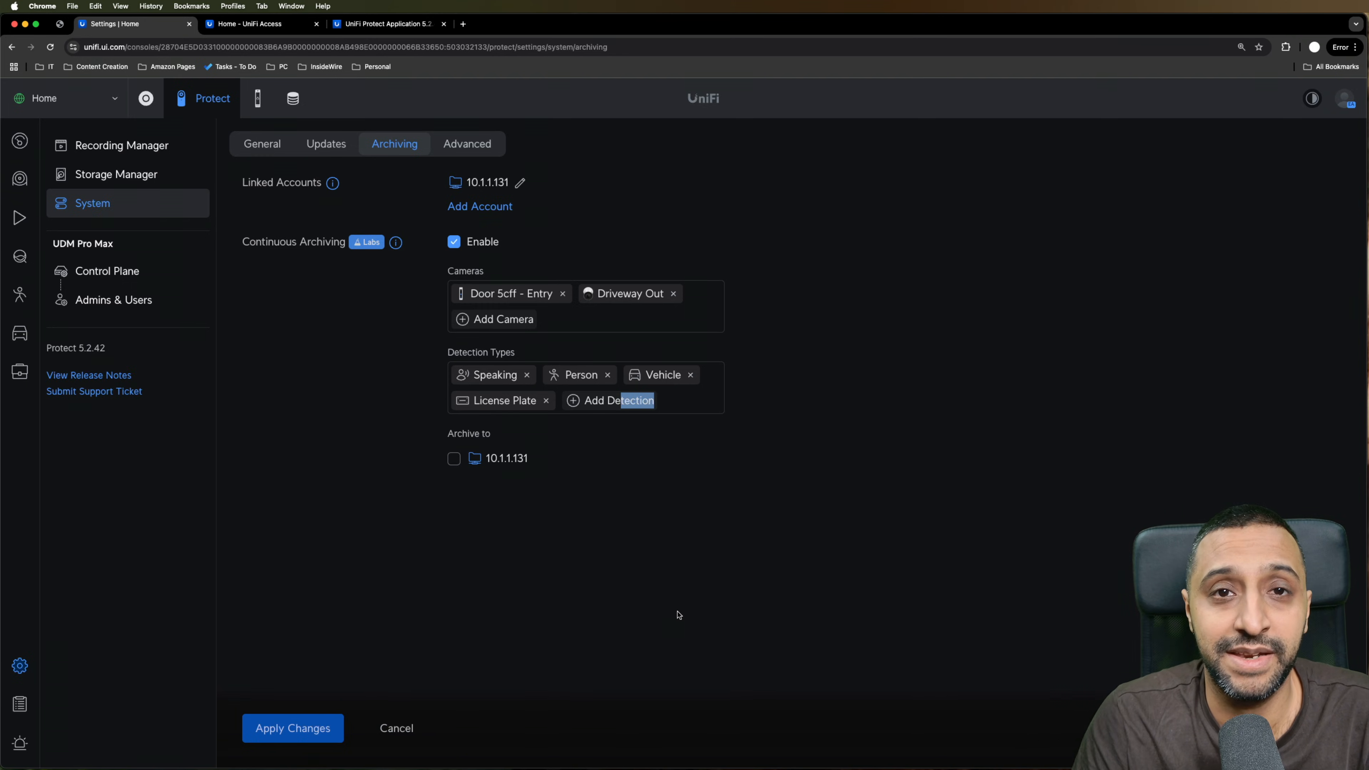
Show the Advanced system settings to review the Stream Encryption option.
left_click(467, 143)
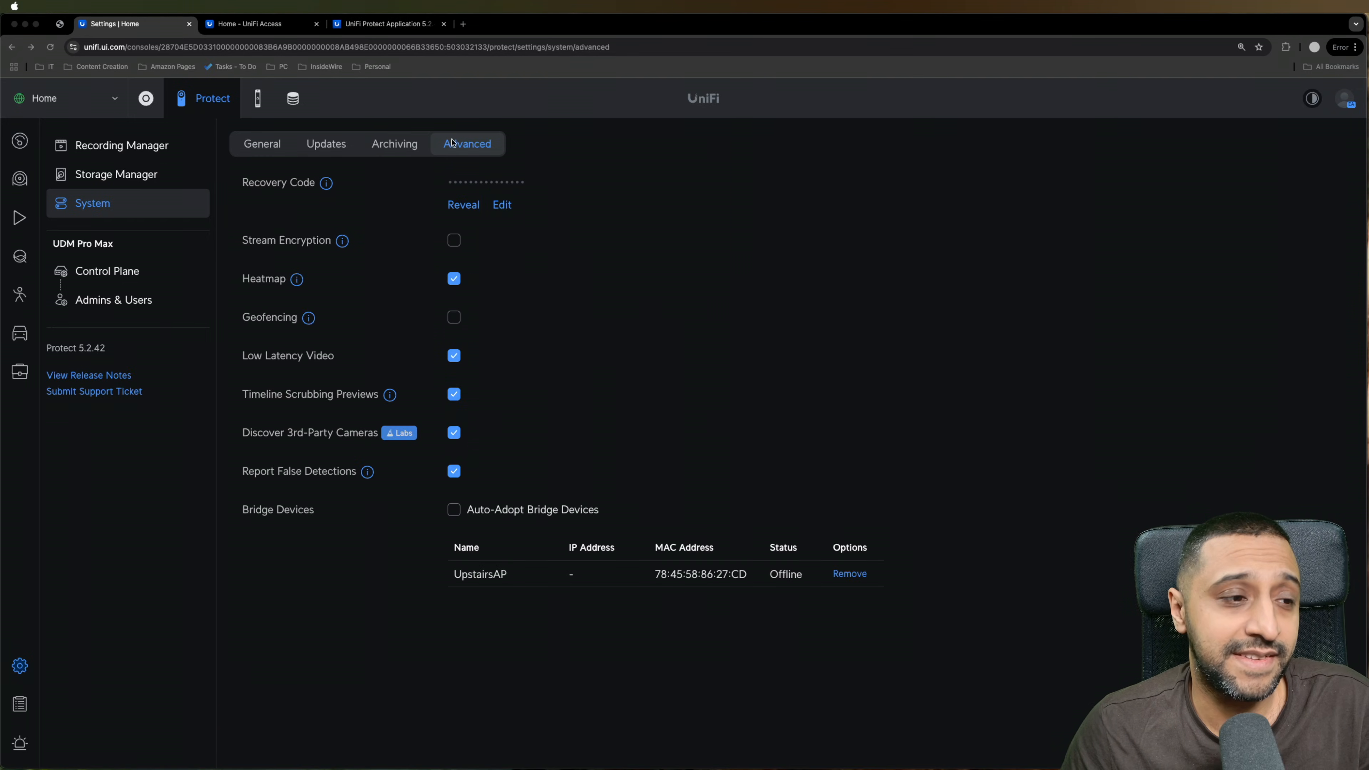
mouse_move(335, 245)
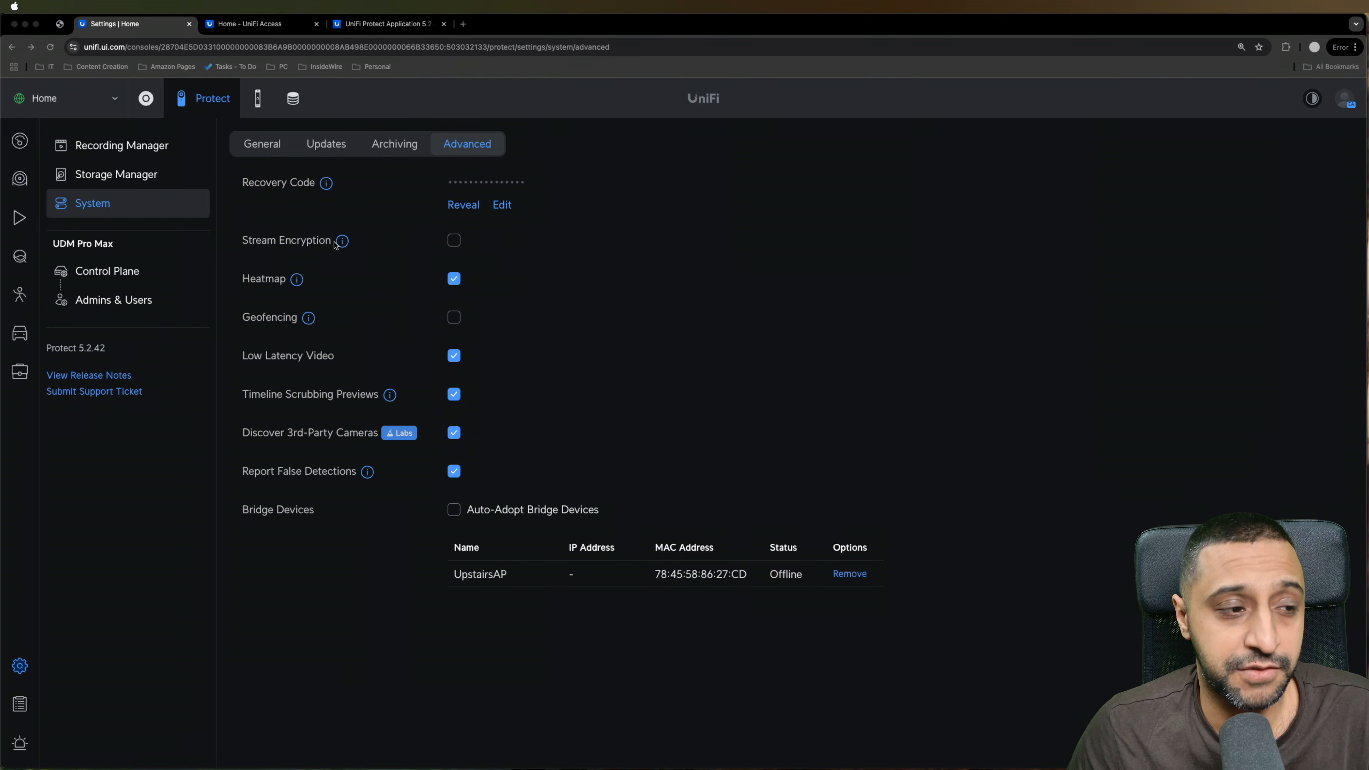
mouse_move(342, 240)
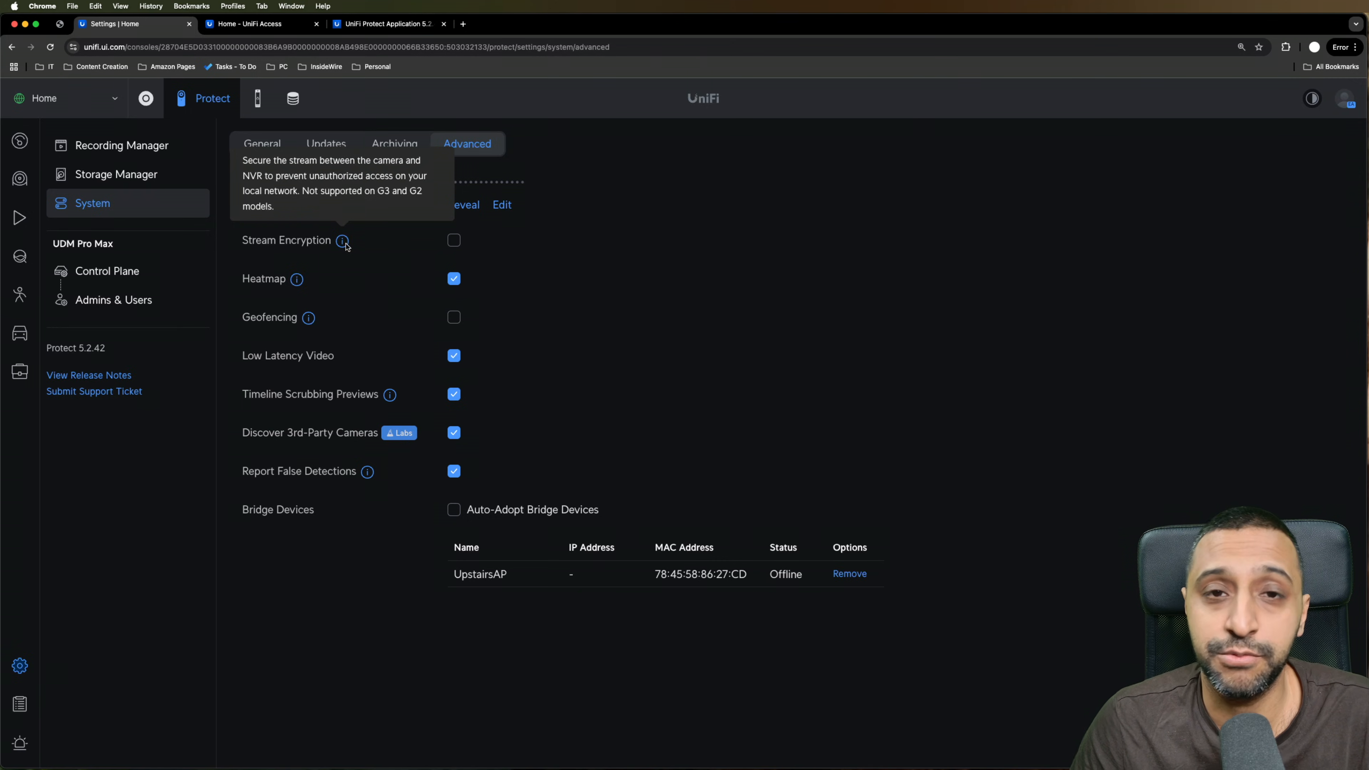
mouse_move(349, 246)
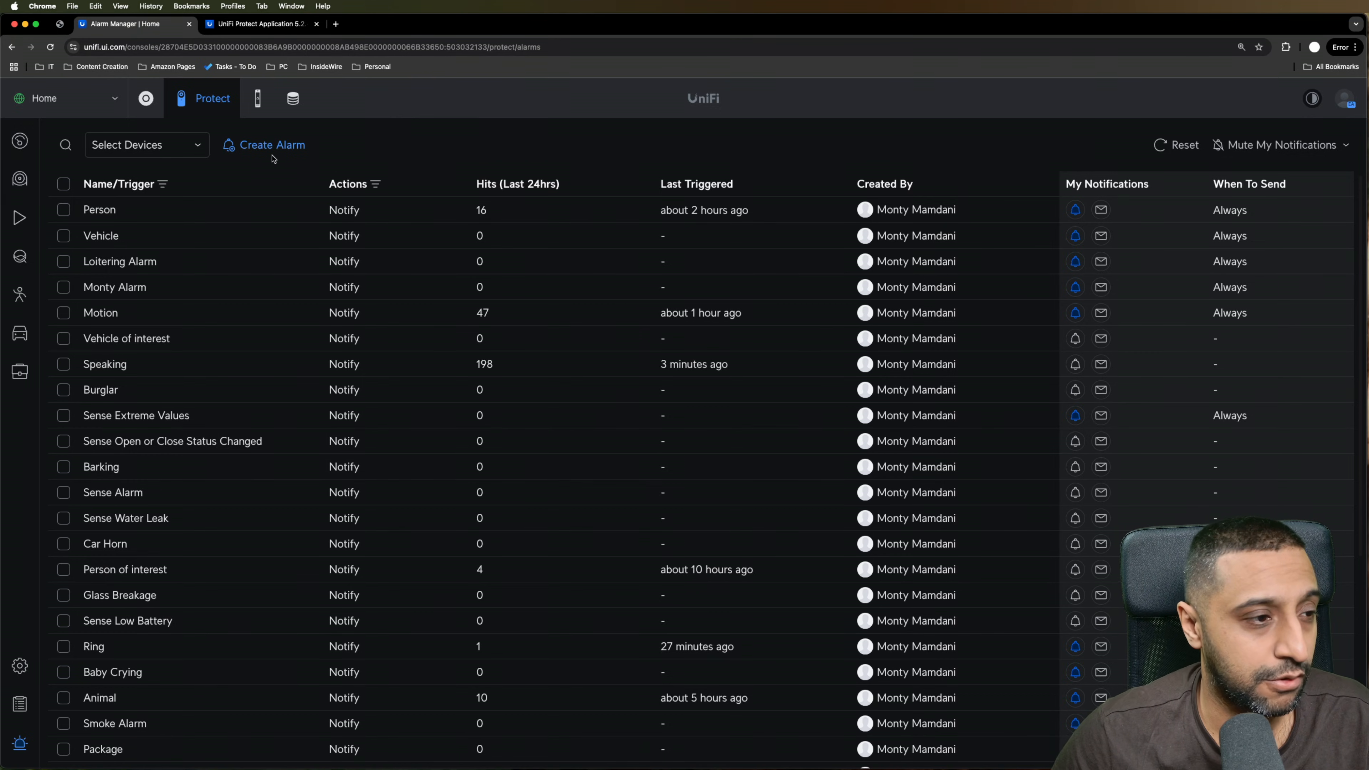
Create an alarm triggered by Person detections, scoped to Driveway Out with both its zones.
left_click(271, 144)
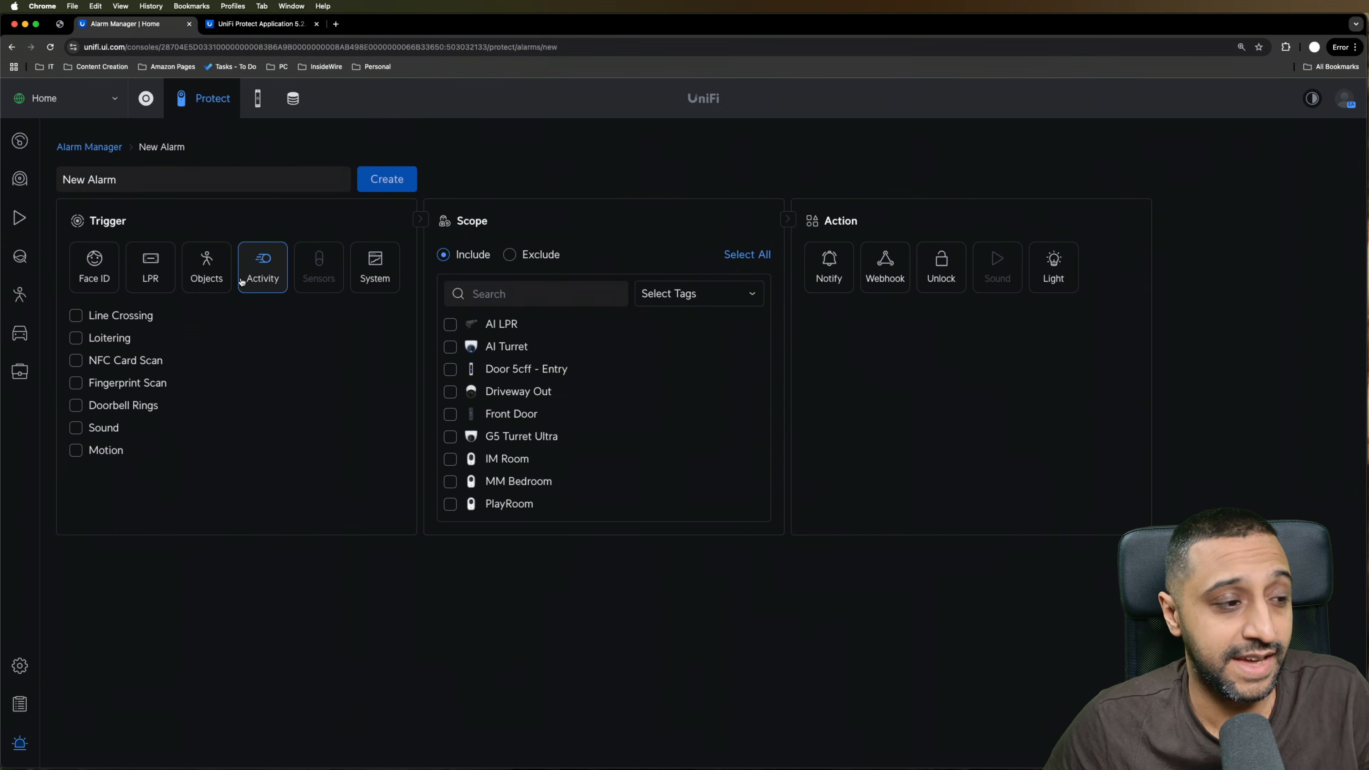
left_click(76, 338)
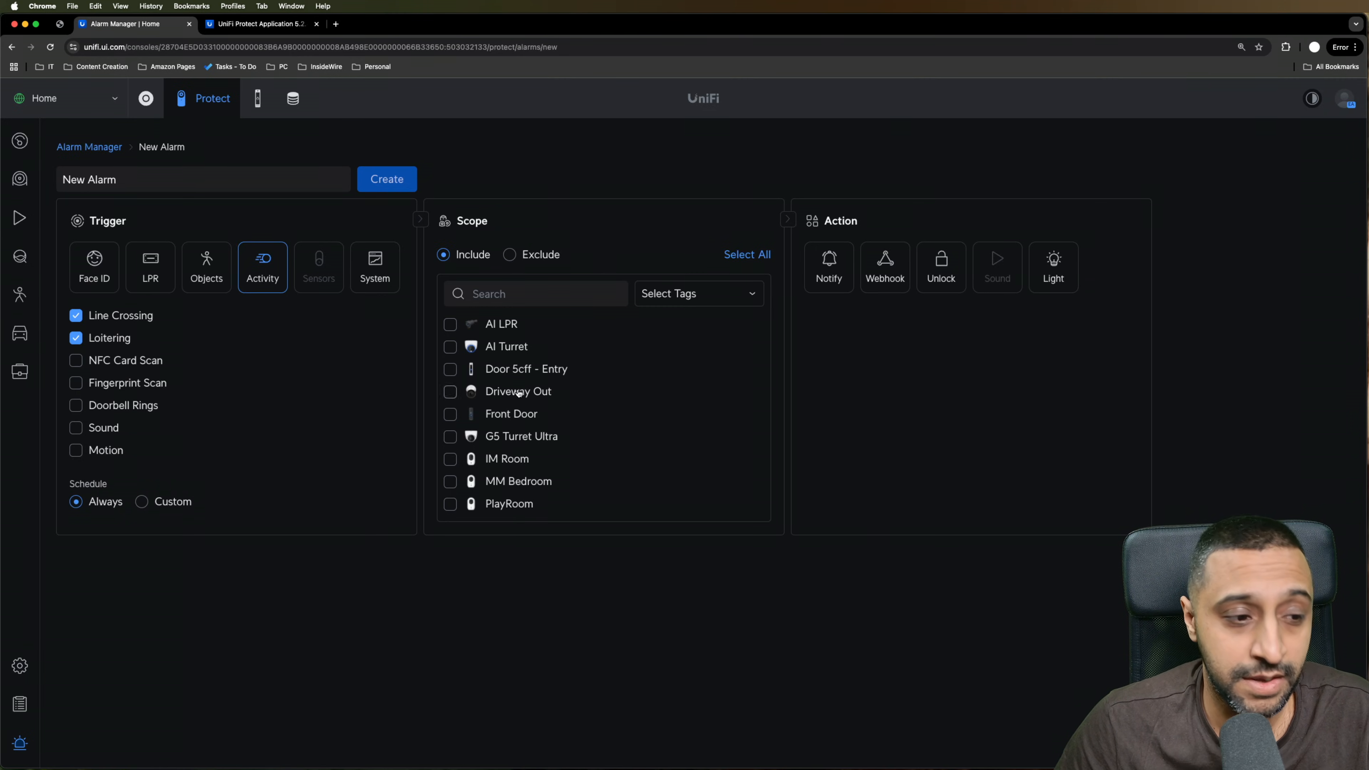
left_click(451, 391)
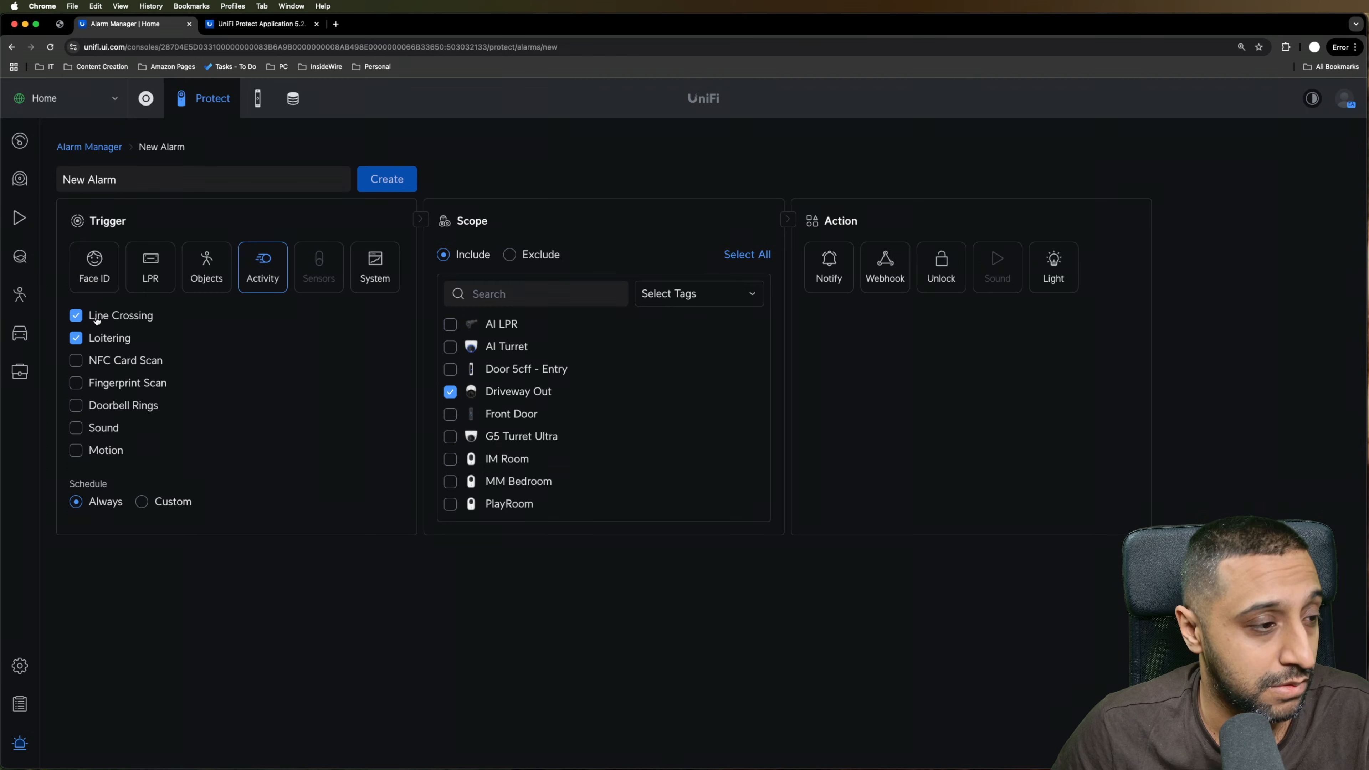
left_click(206, 265)
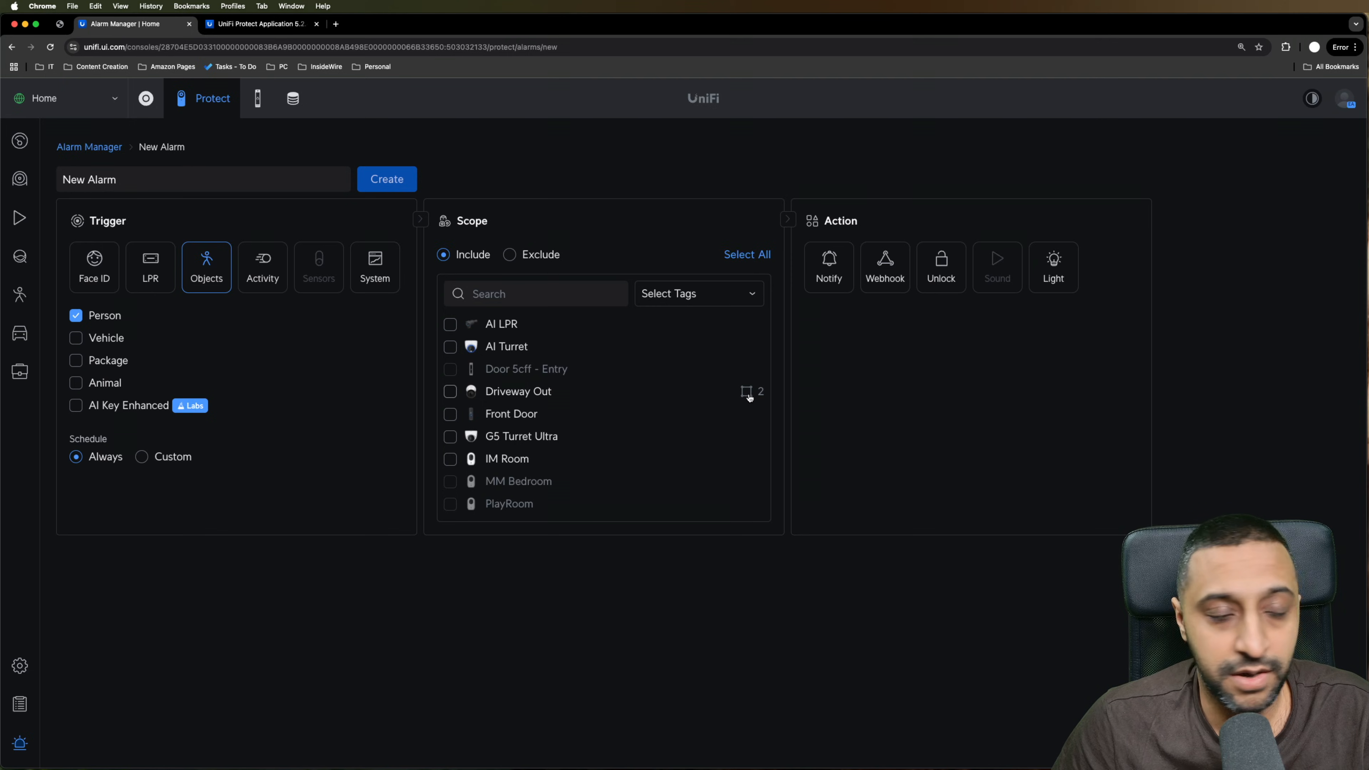
left_click(450, 391)
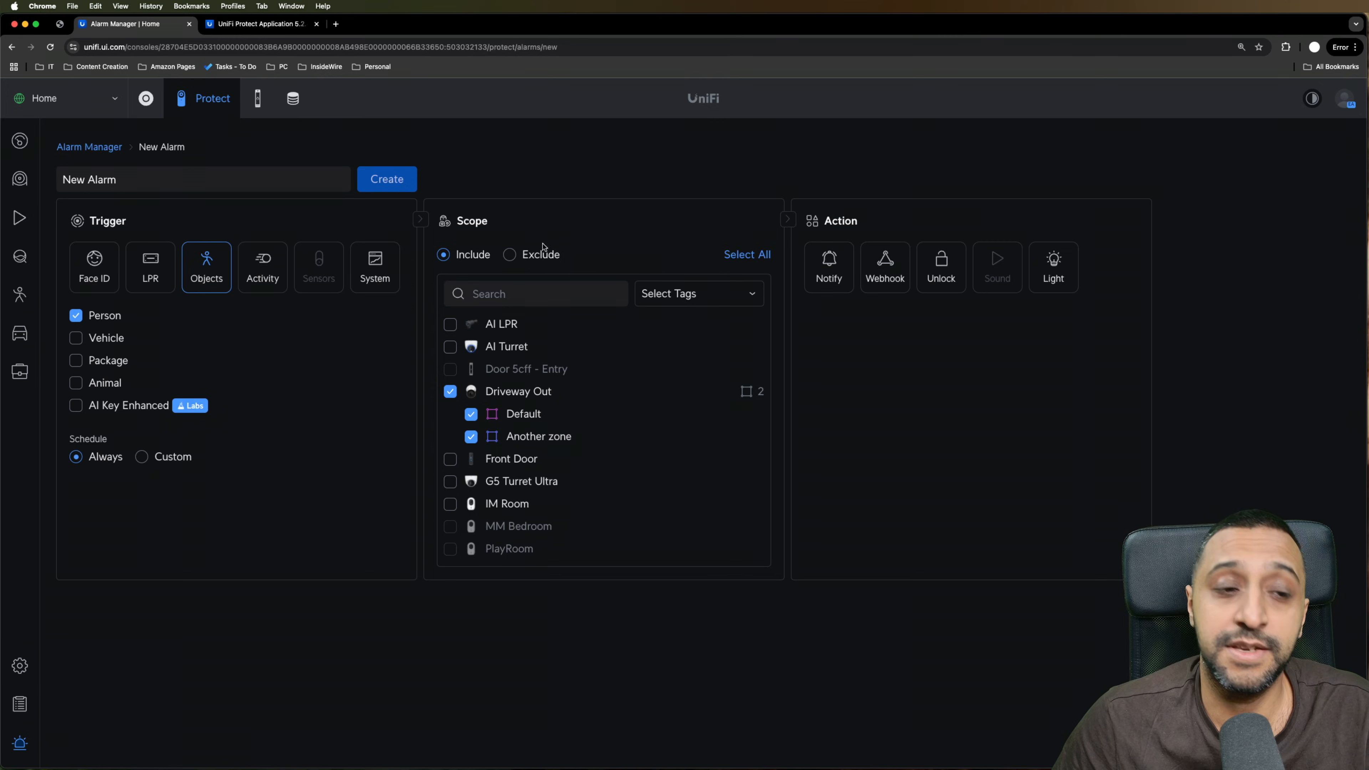
mouse_move(656, 198)
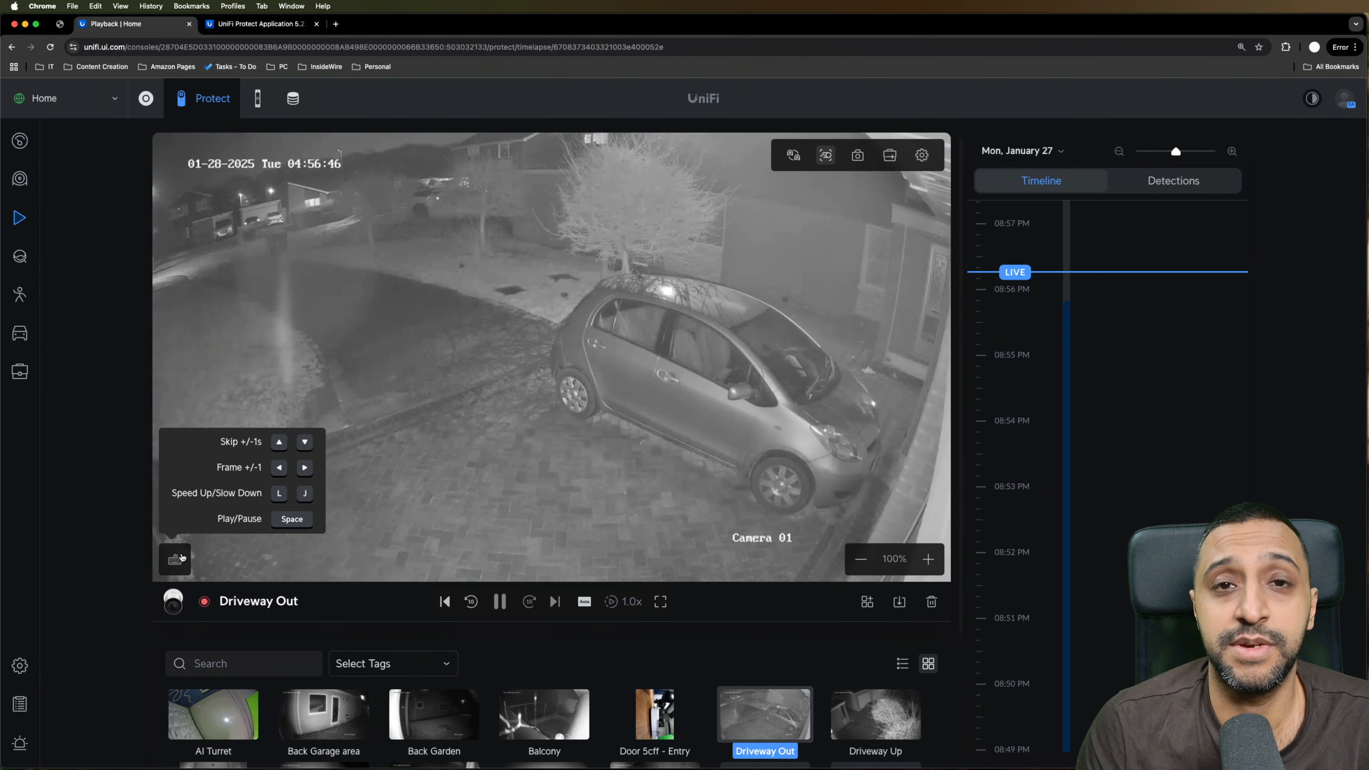
Go to the Find Anything detections page to play a recent AI Turret clip.
left_click(19, 256)
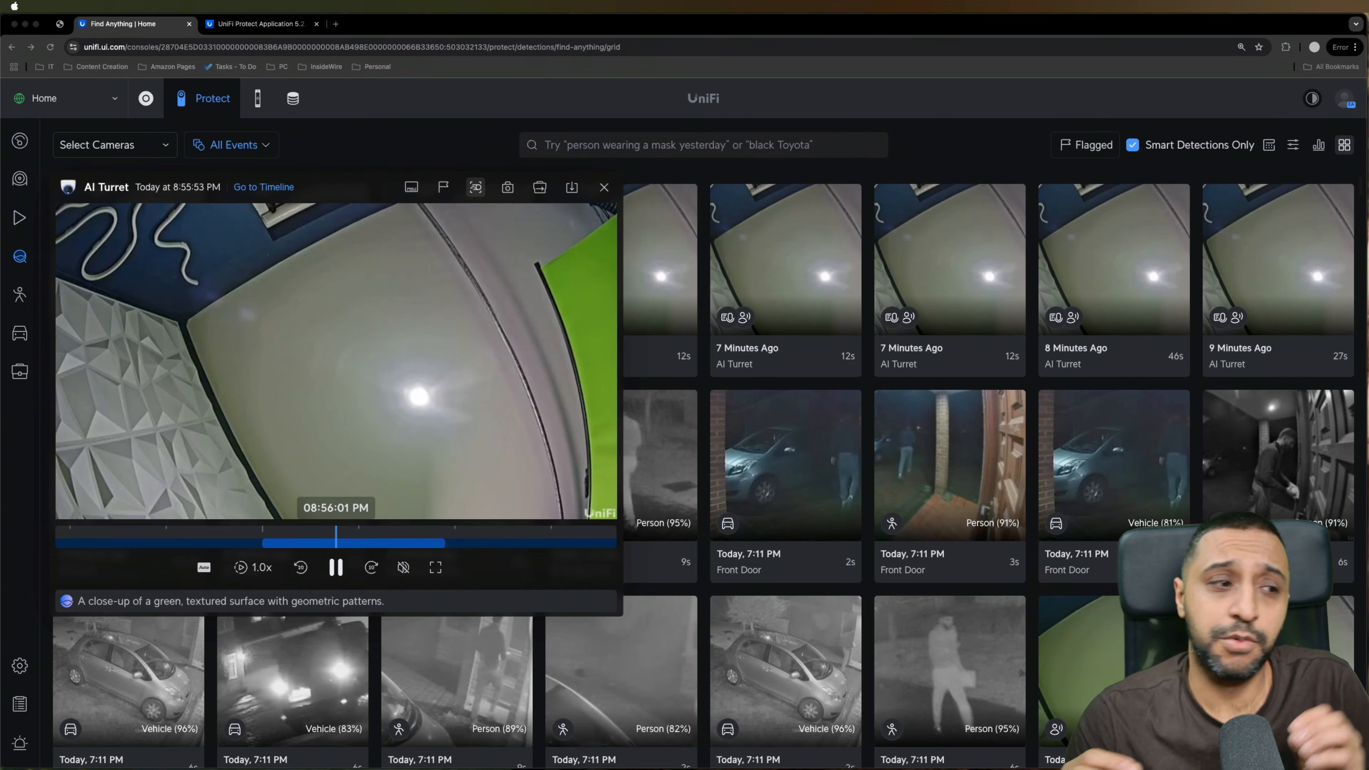